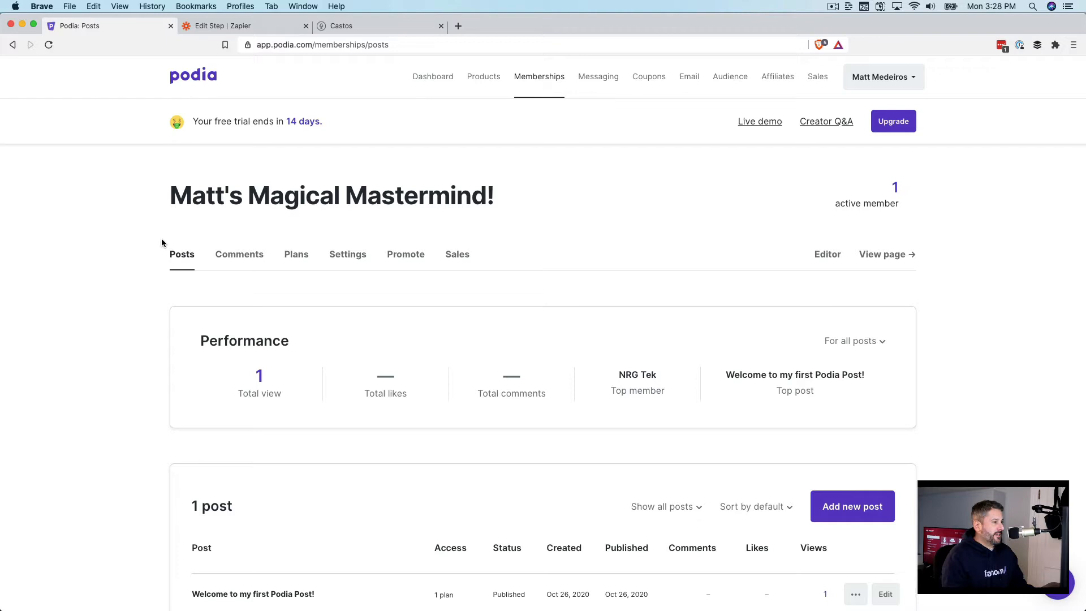
mouse_move(324, 202)
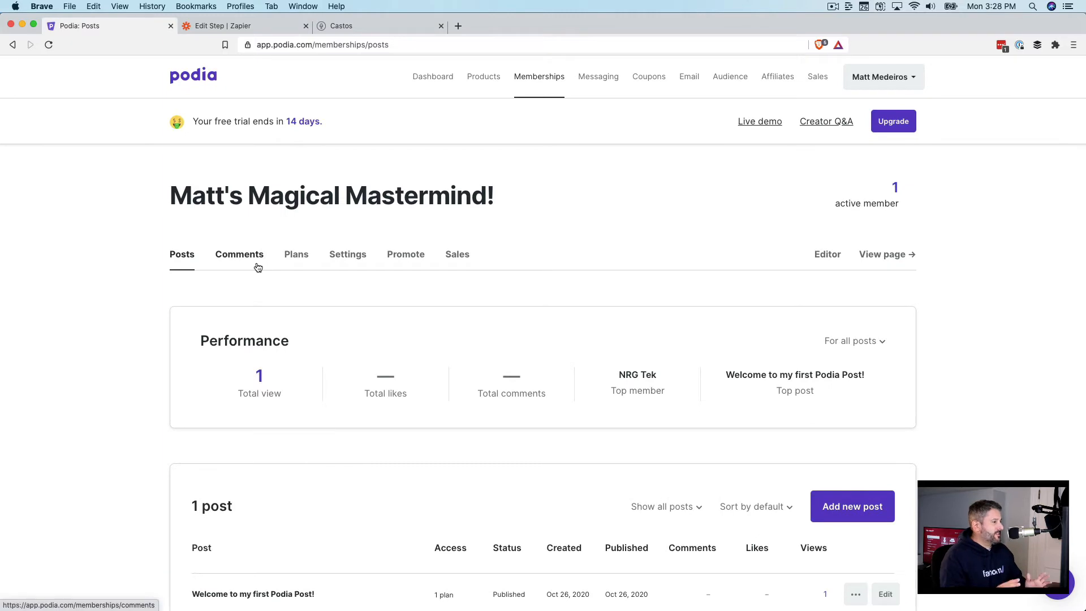
mouse_move(294, 291)
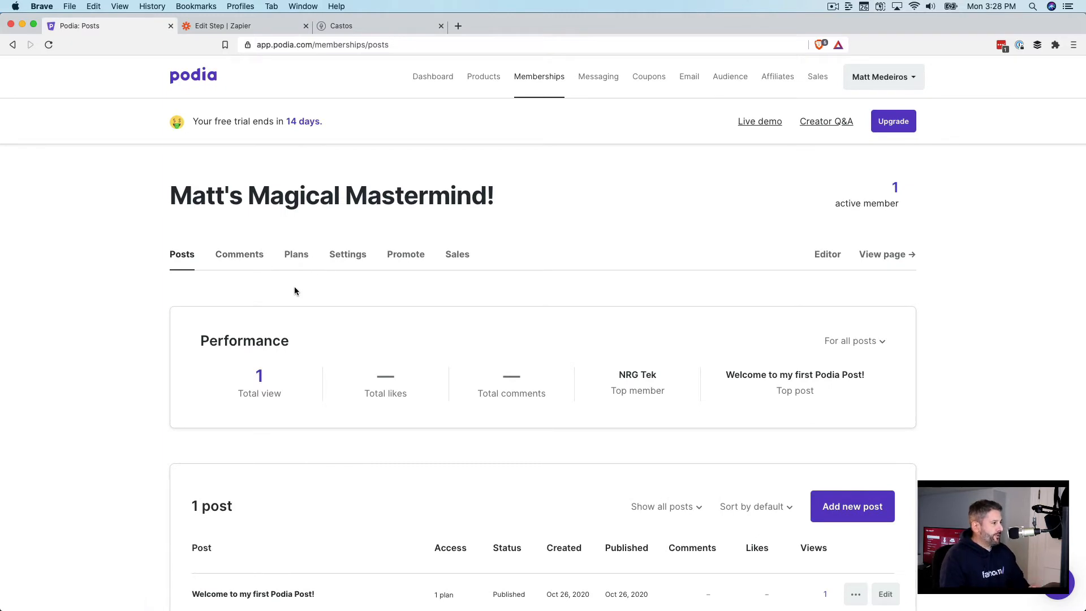
View the Plans of Matt's Magical Mastermind, showing the single Free Access plan with one member
click(295, 253)
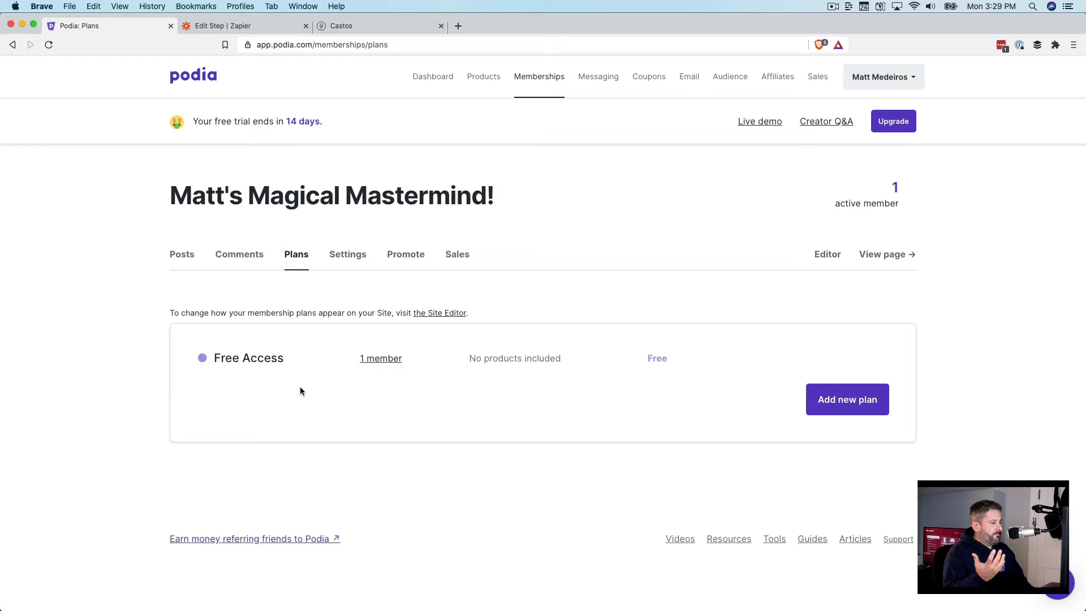
mouse_move(244, 30)
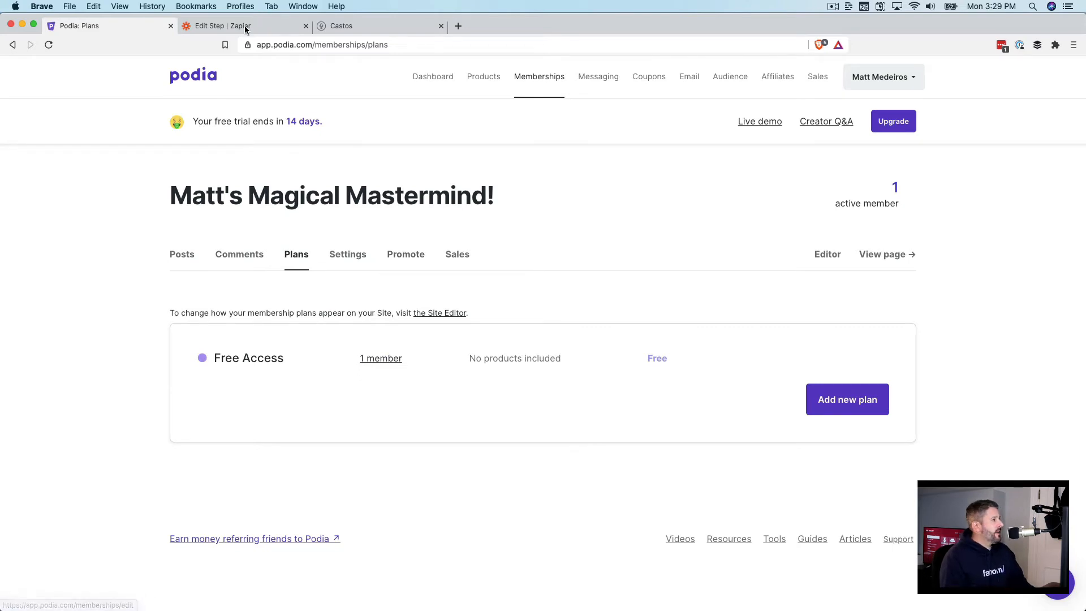
Keep New Membership Subscription as the Podia trigger and continue through its account and found test data
click(221, 26)
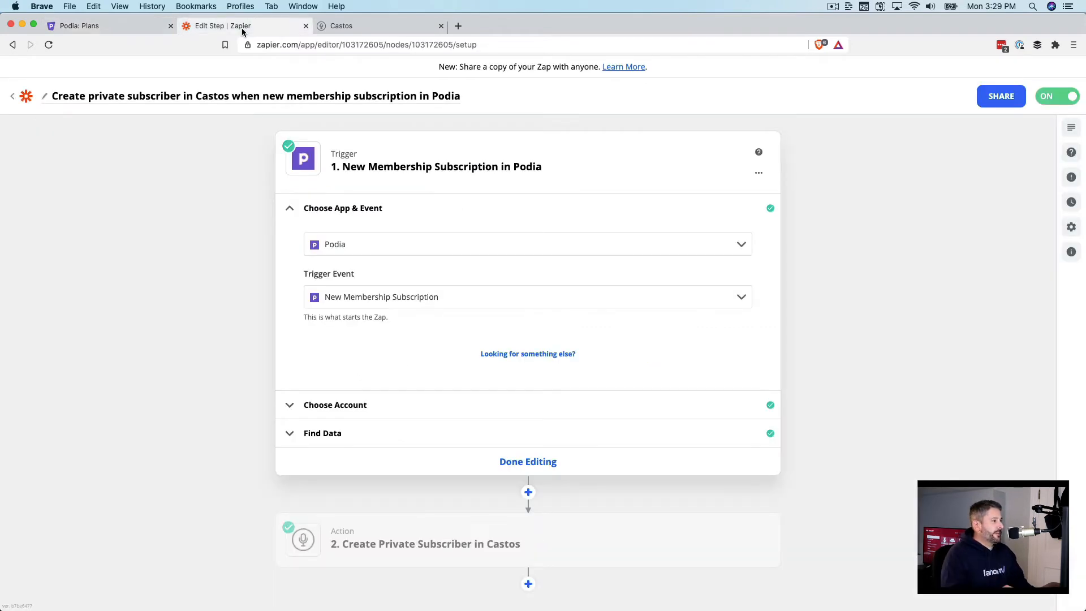
mouse_move(283, 275)
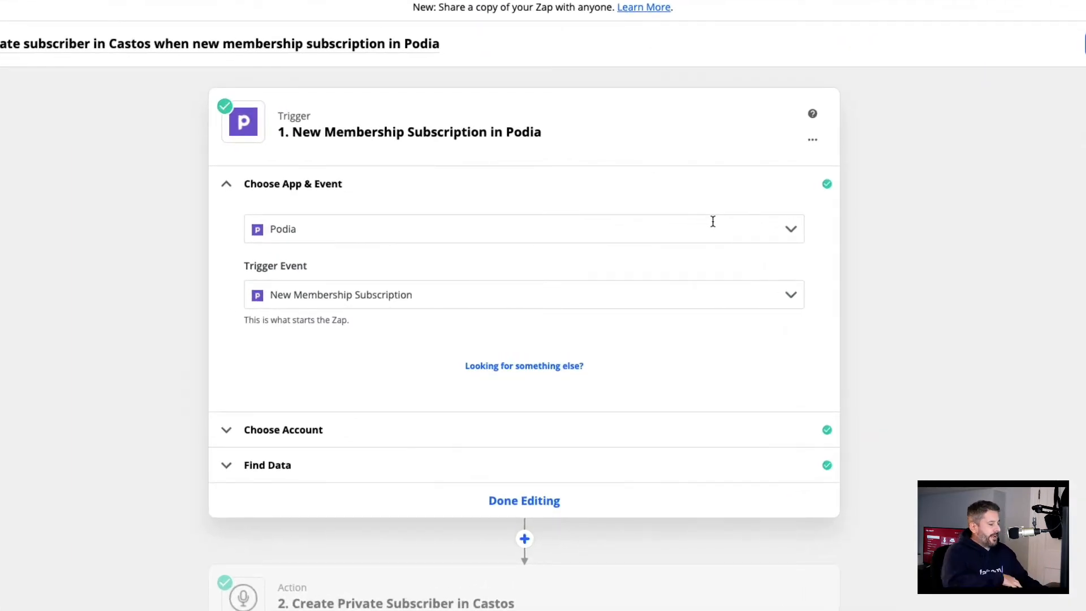
mouse_move(377, 214)
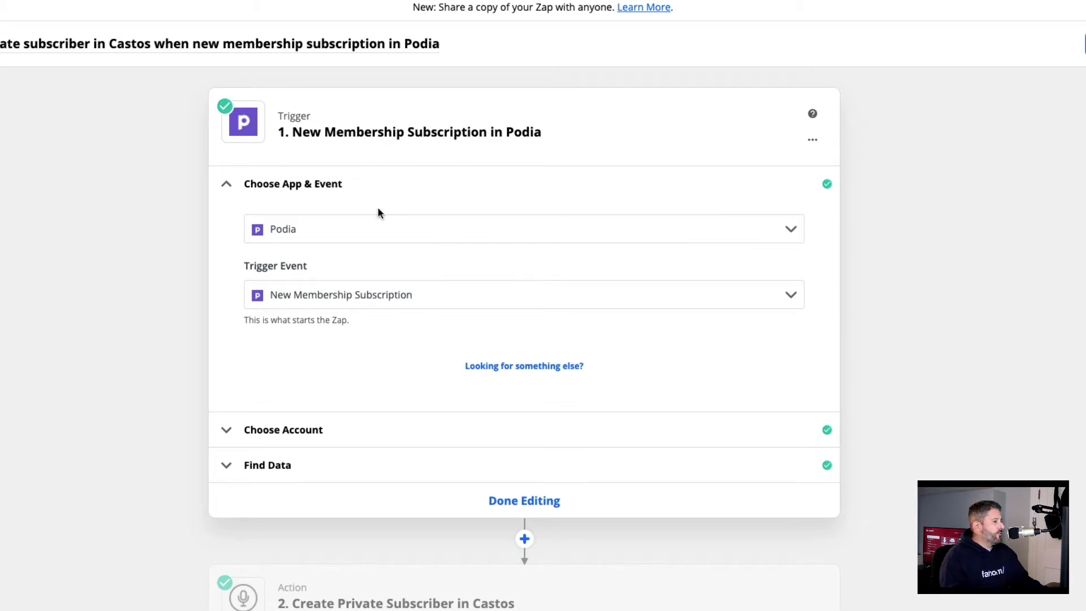
mouse_move(473, 250)
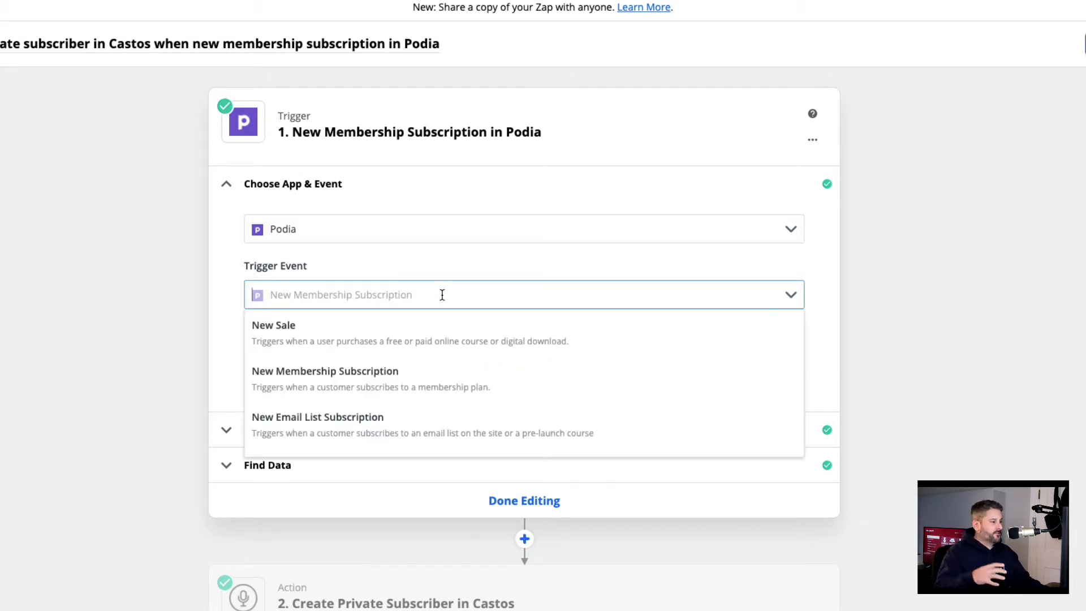
mouse_move(419, 374)
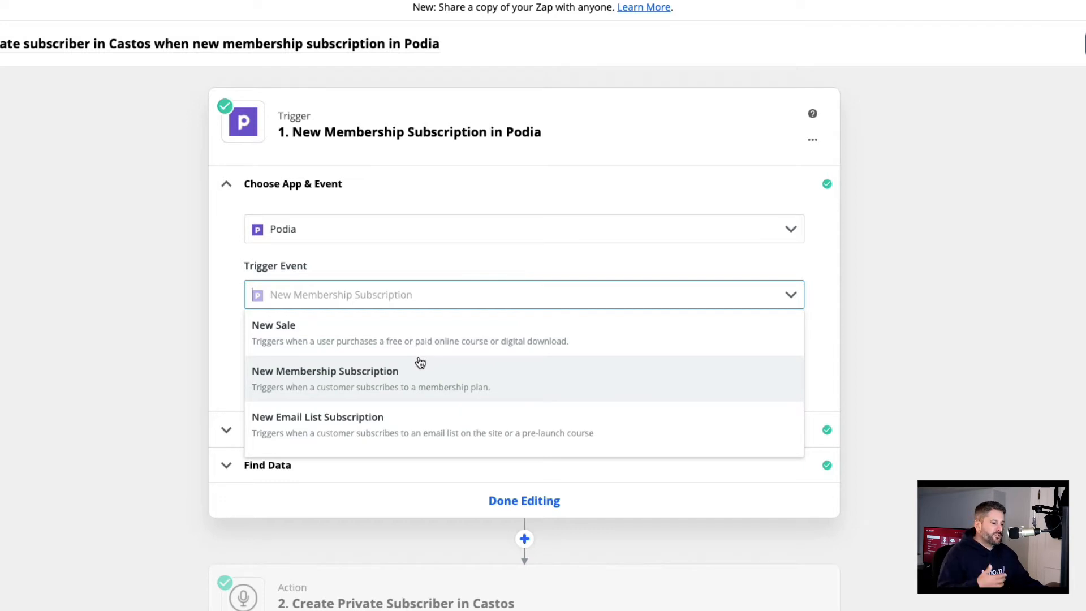
mouse_move(395, 332)
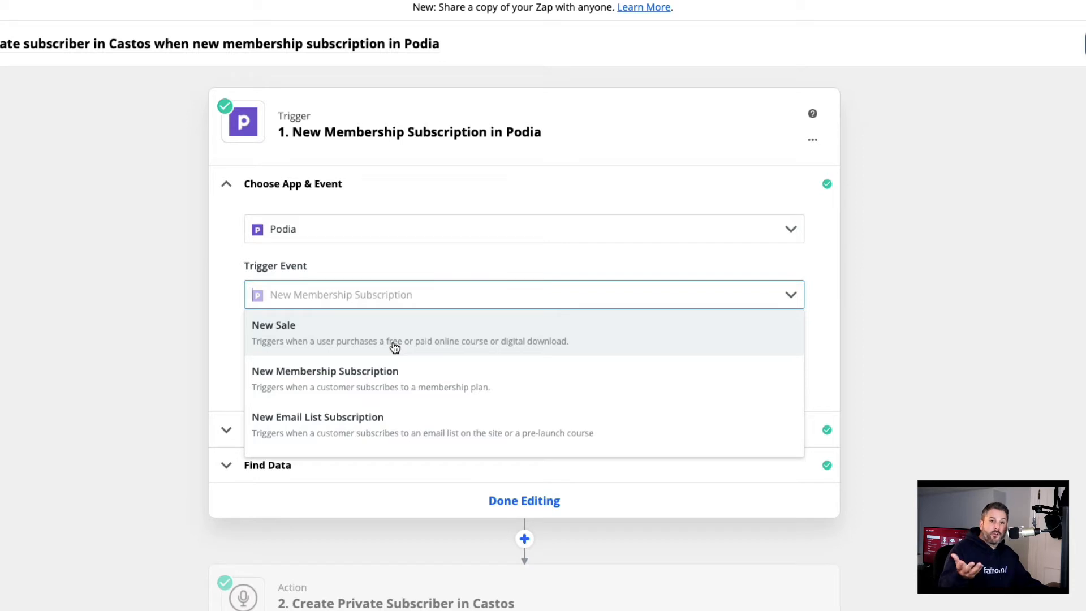
mouse_move(236, 360)
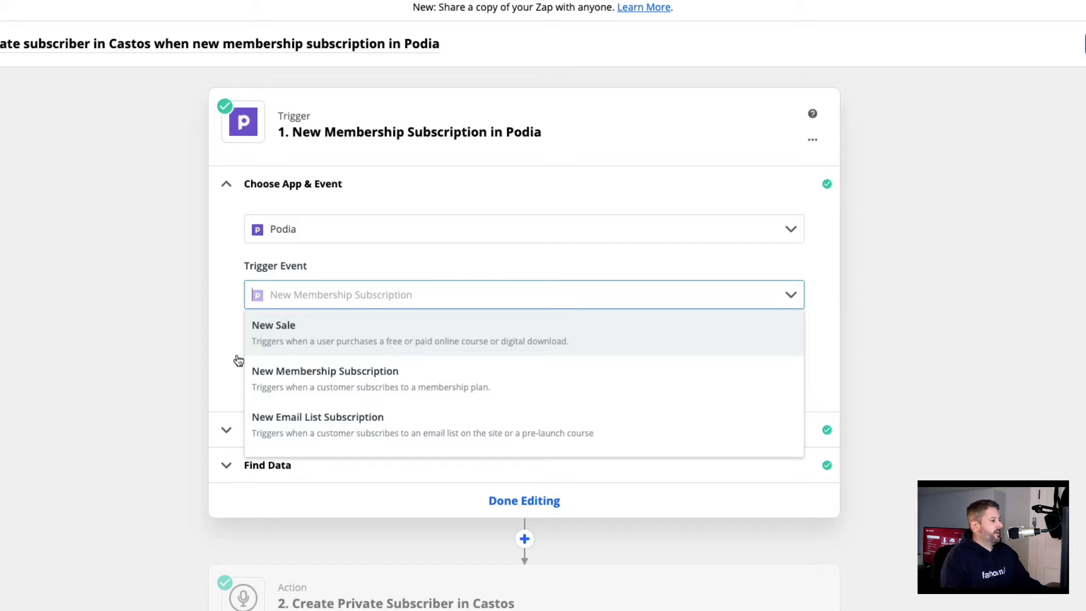
mouse_move(203, 357)
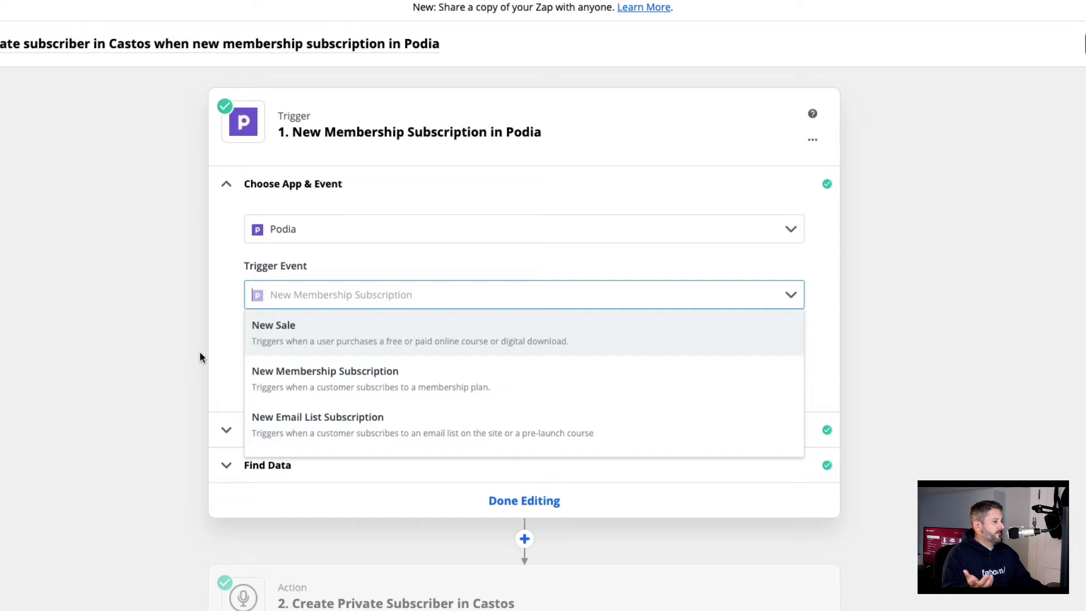
mouse_move(283, 386)
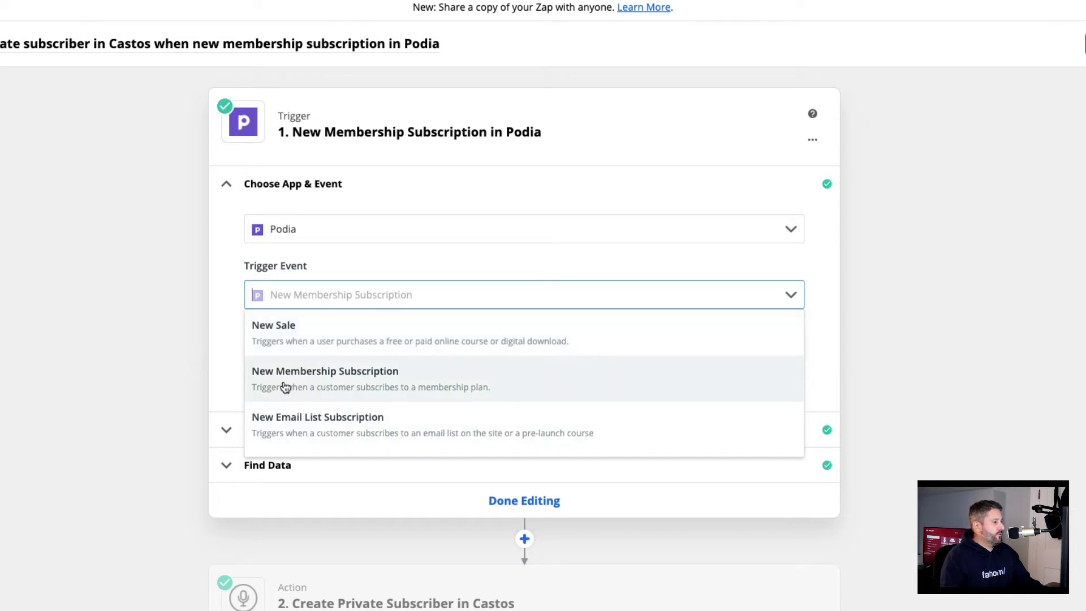
click(324, 371)
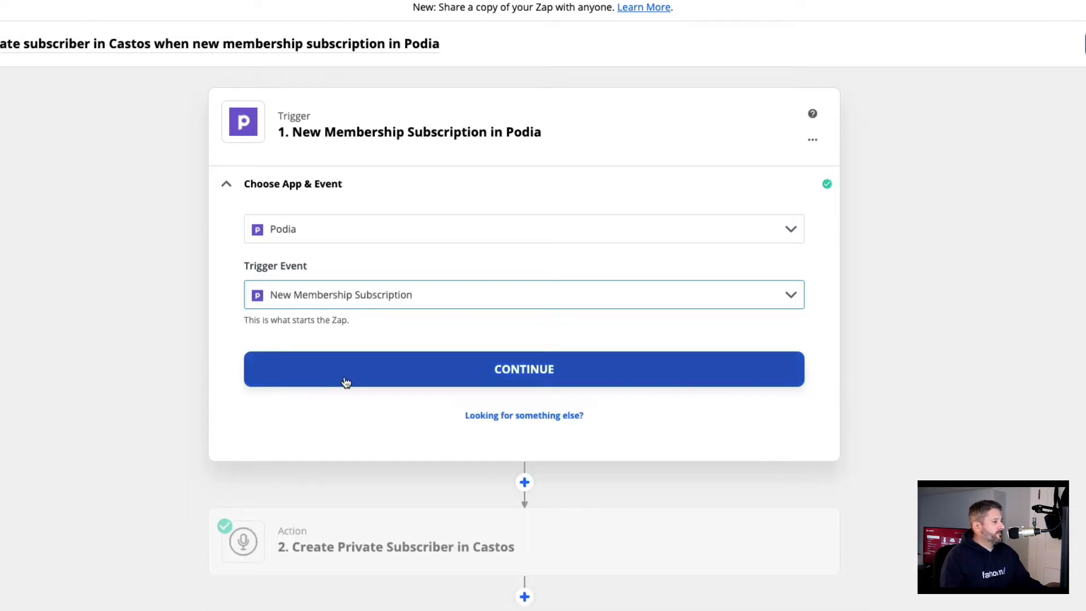
click(523, 369)
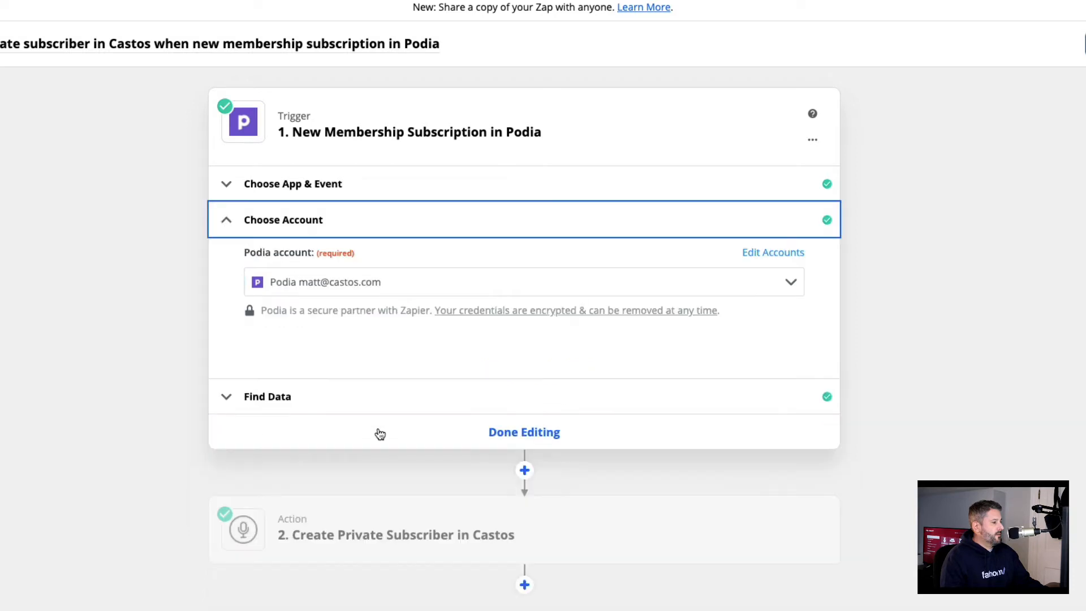
mouse_move(388, 350)
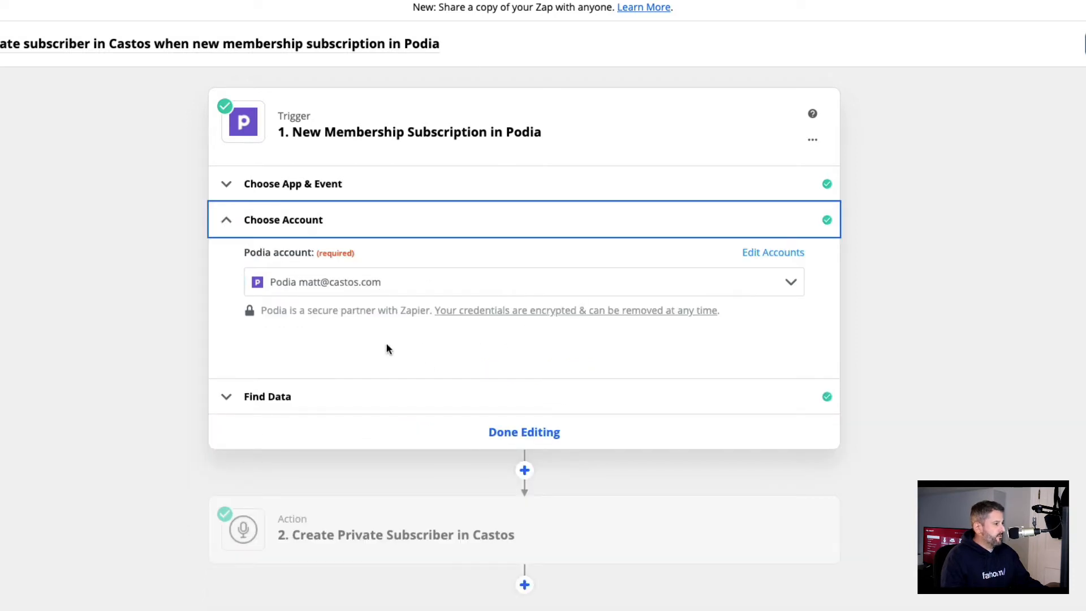
click(266, 396)
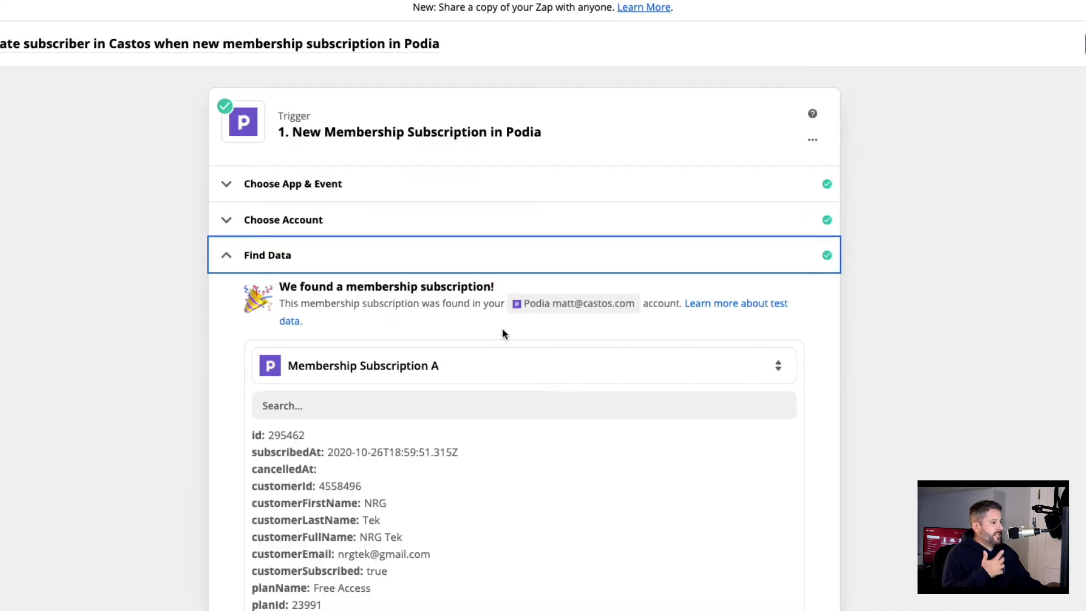
scroll(down, 3)
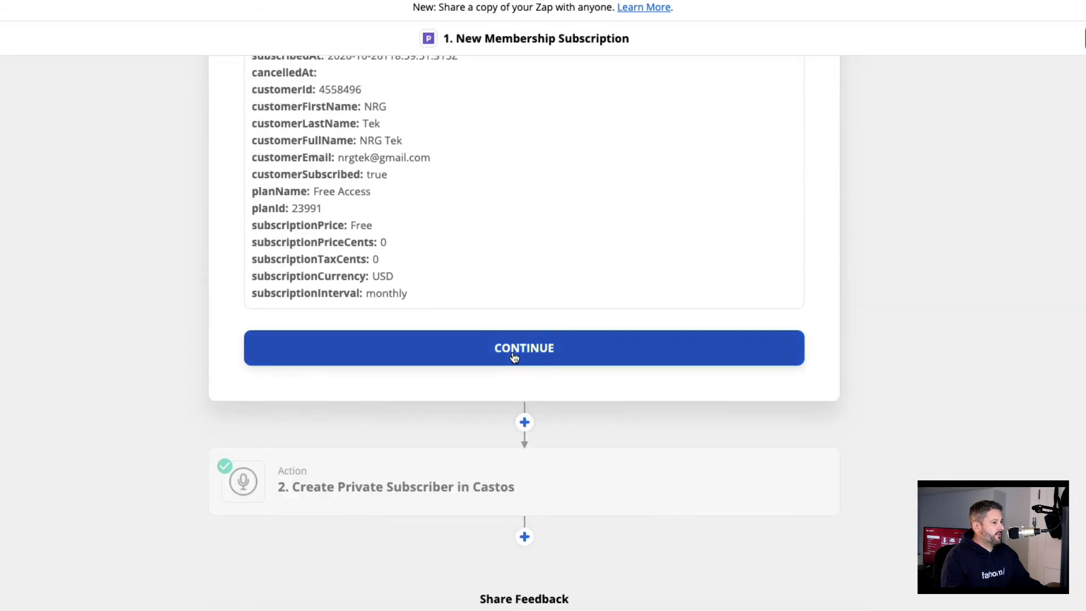
click(524, 347)
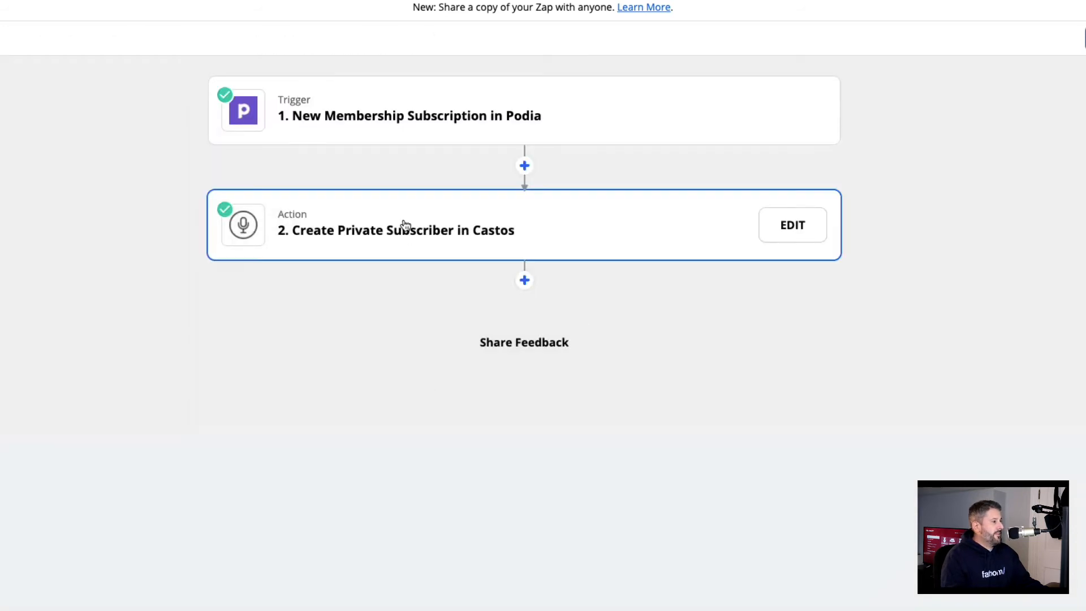
Review the Castos action's account and the private subscriber mapping of Podia customer email and name
click(791, 224)
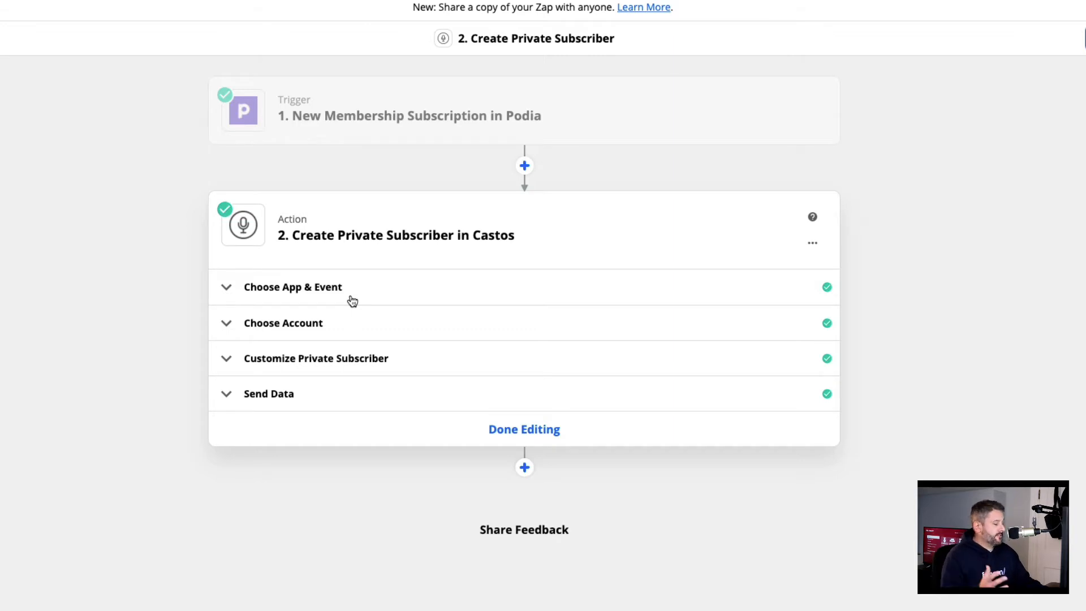
click(293, 286)
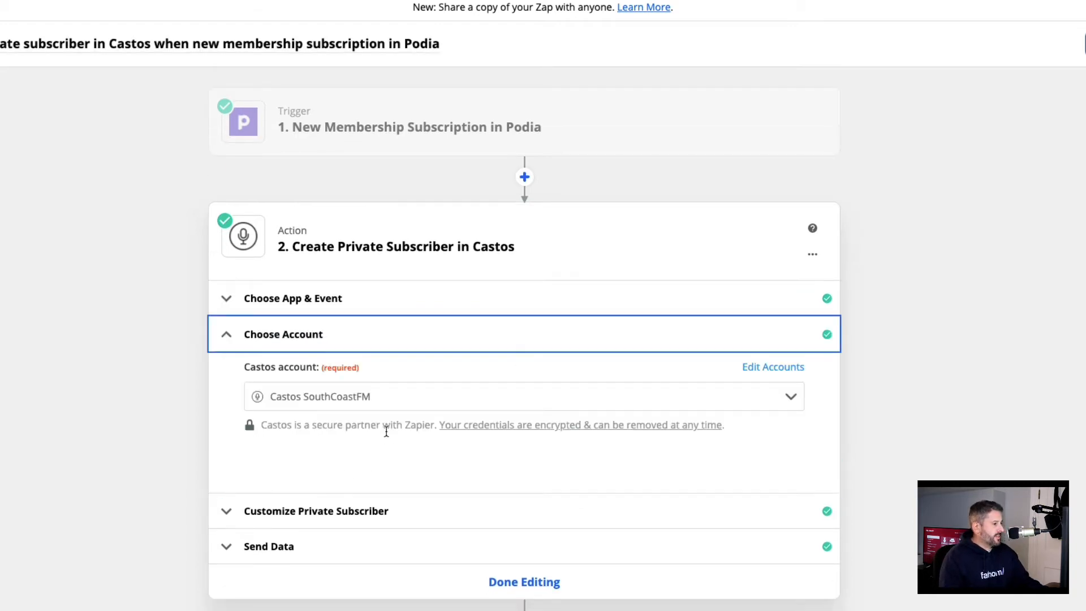
mouse_move(389, 386)
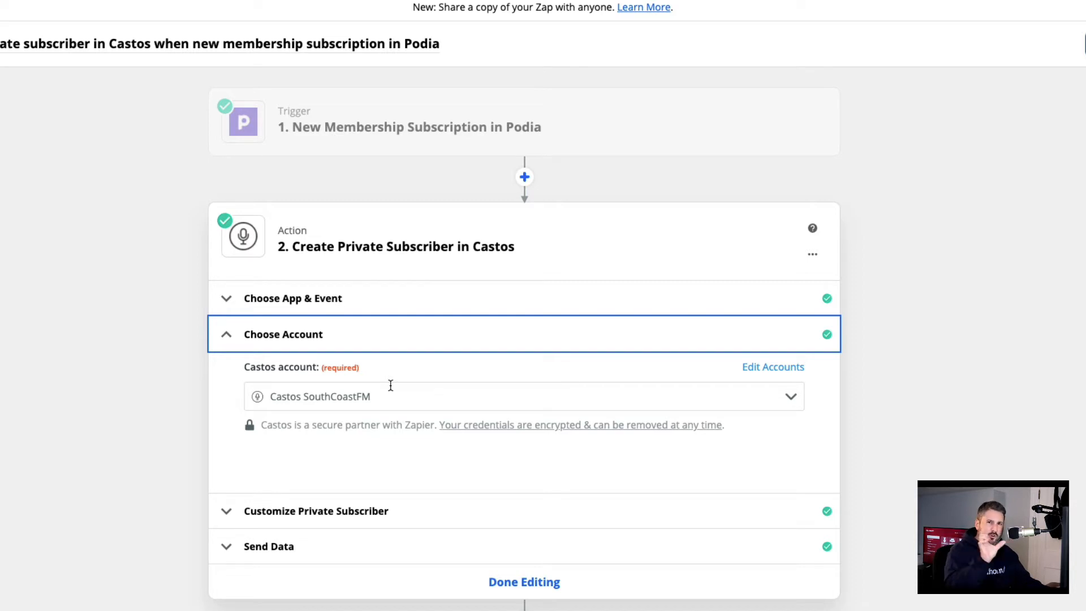
scroll(down, 3)
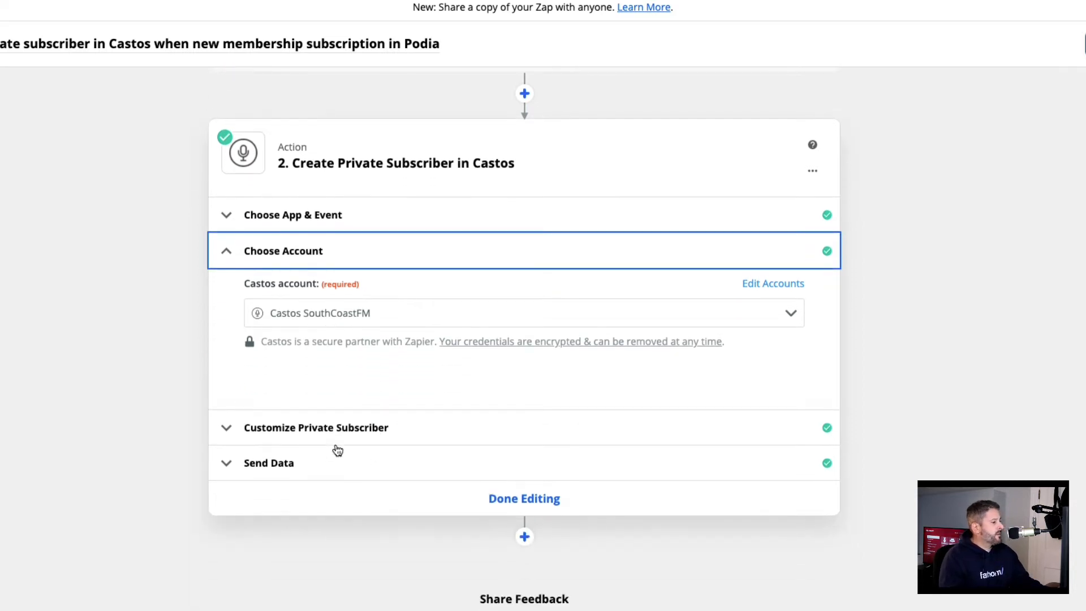
click(315, 428)
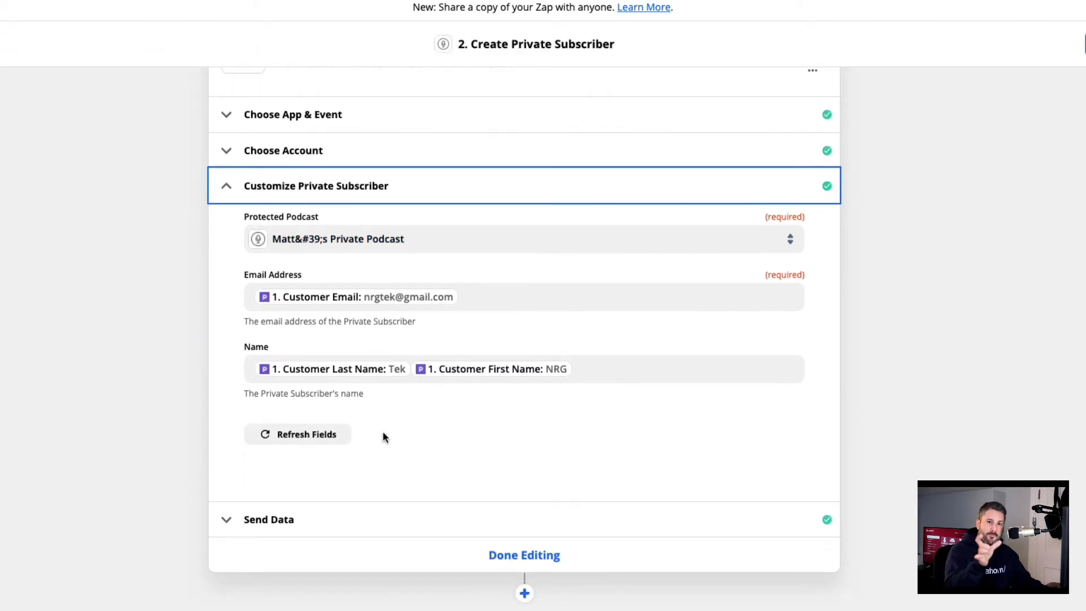
scroll(down, 3)
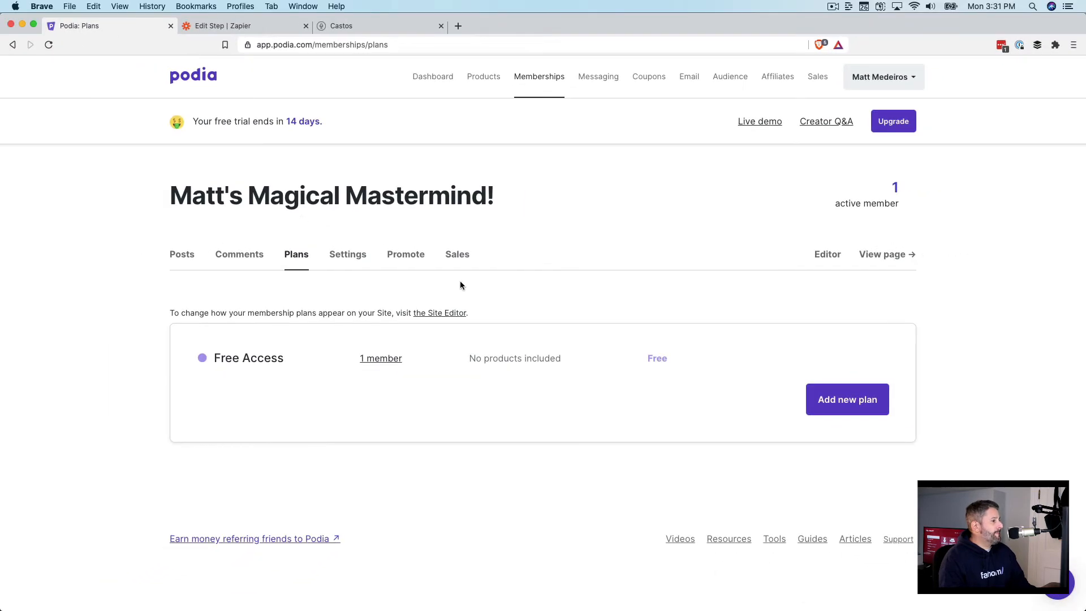
mouse_move(471, 255)
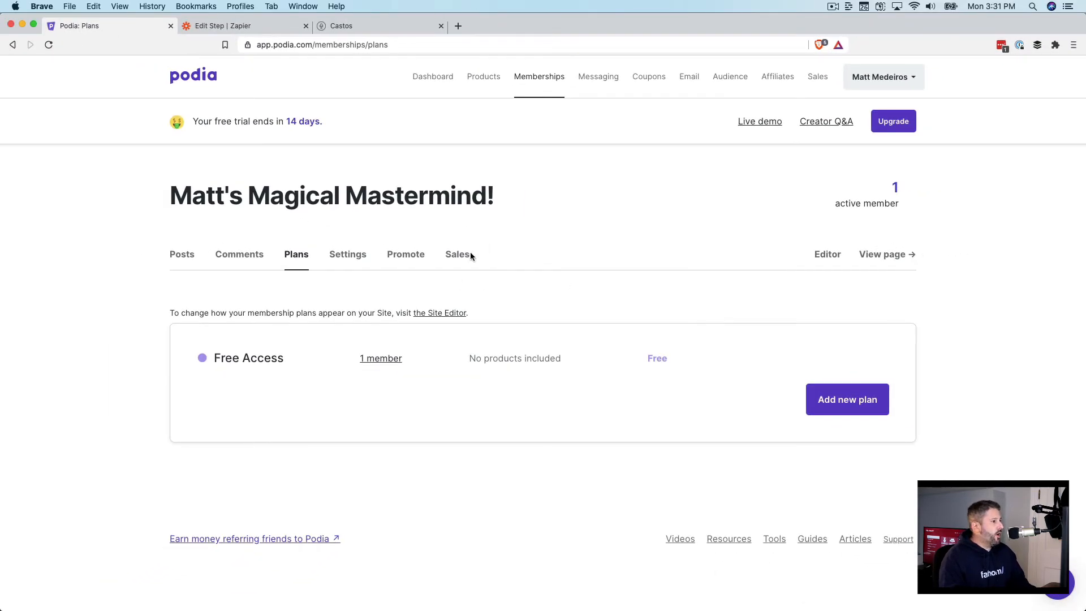
View the membership's public Podia site page for Matt Medeiros
click(881, 254)
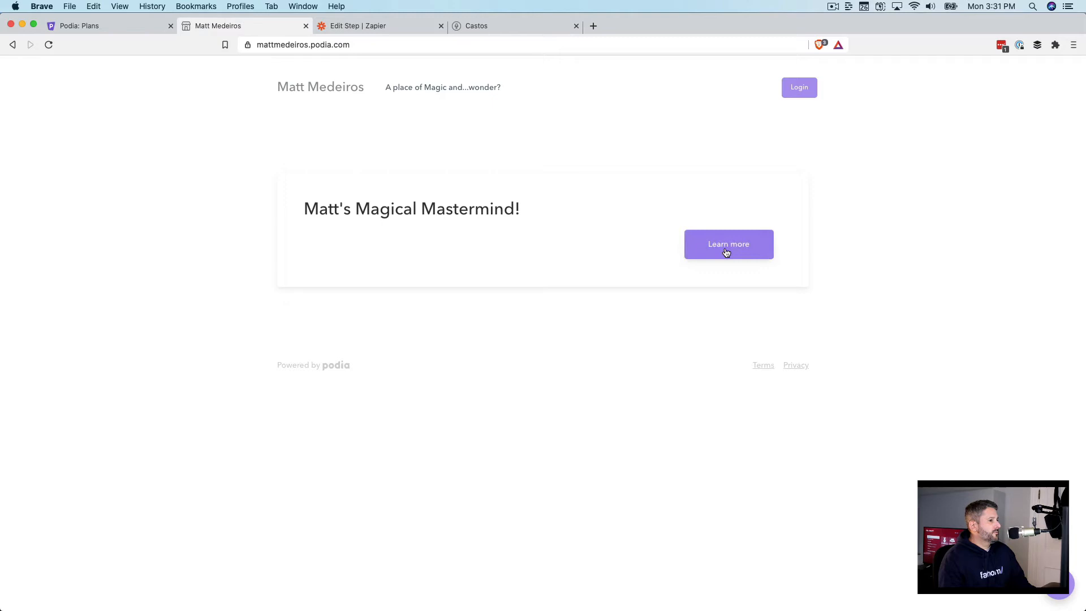
click(727, 244)
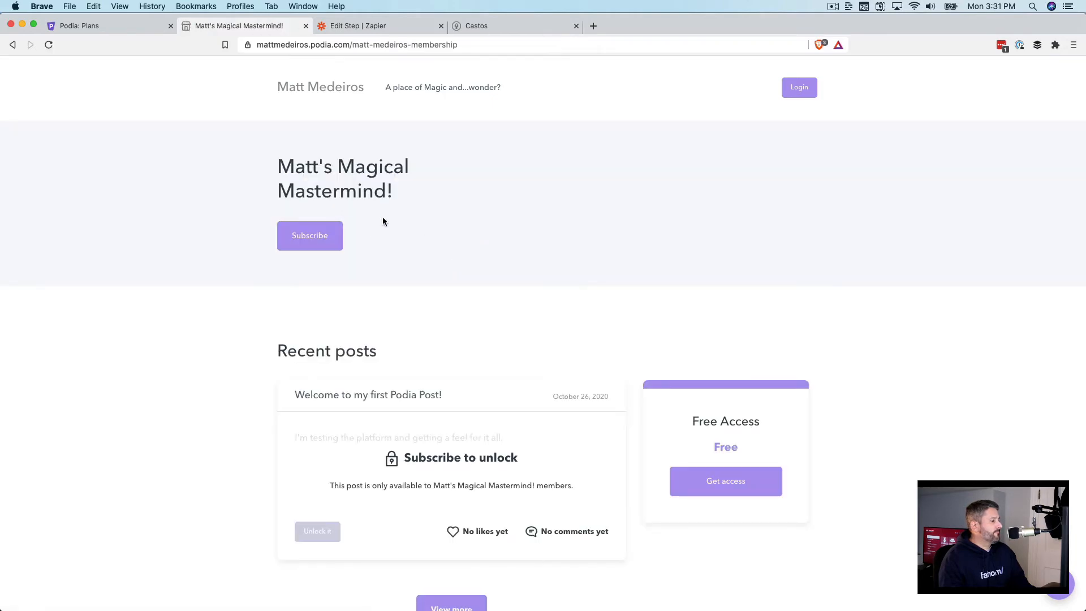
click(725, 481)
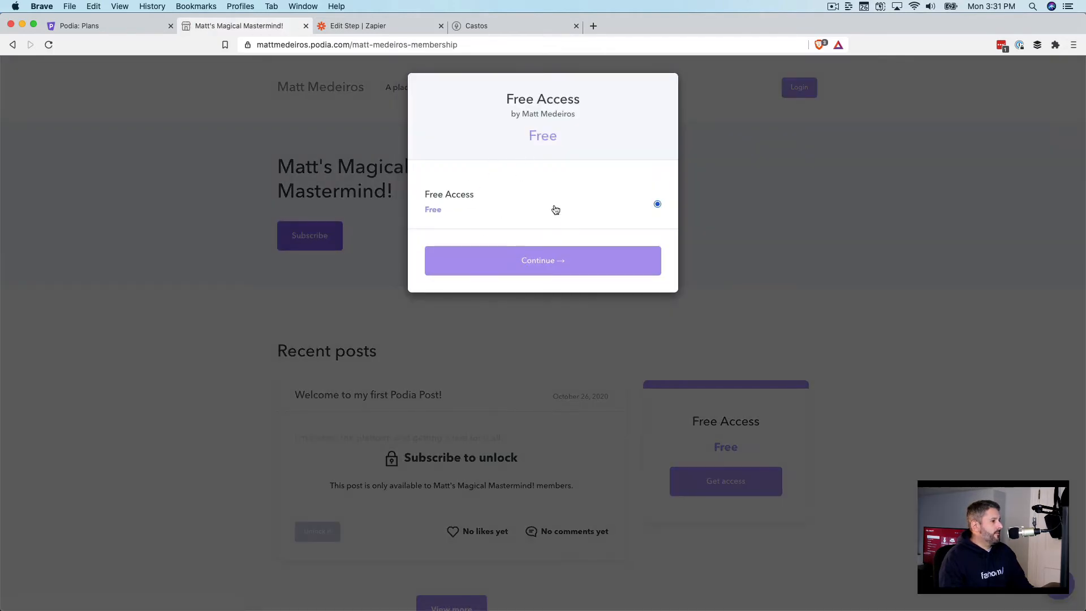
mouse_move(520, 280)
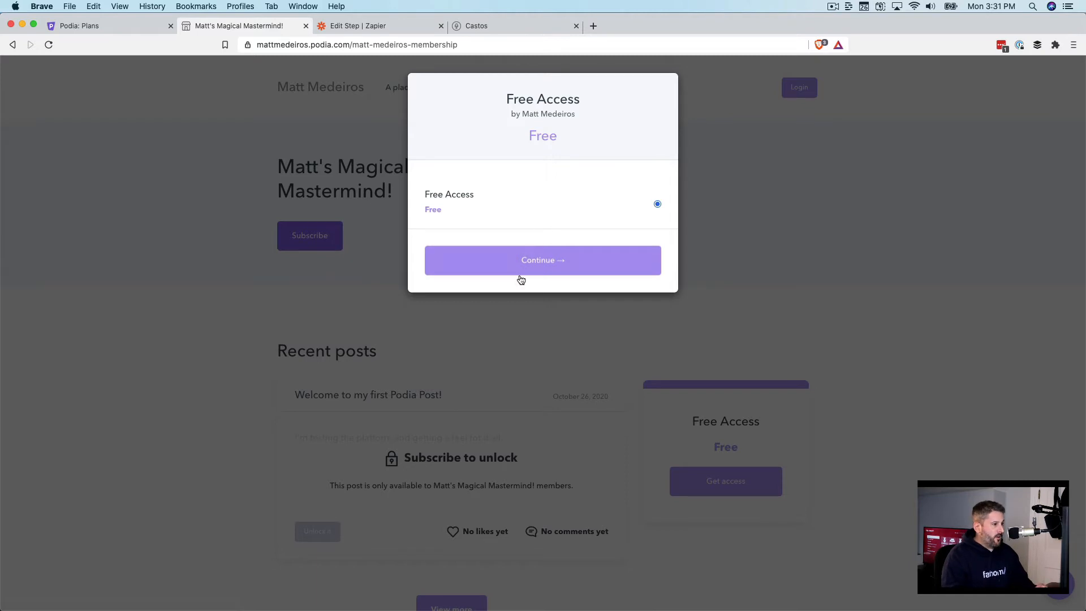
click(542, 260)
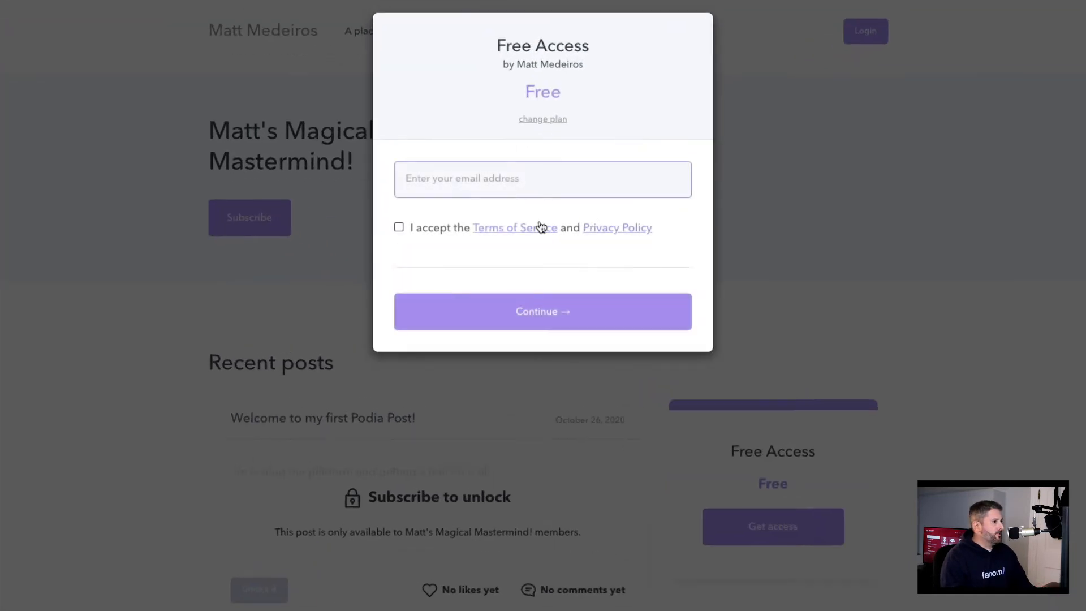
mouse_move(529, 183)
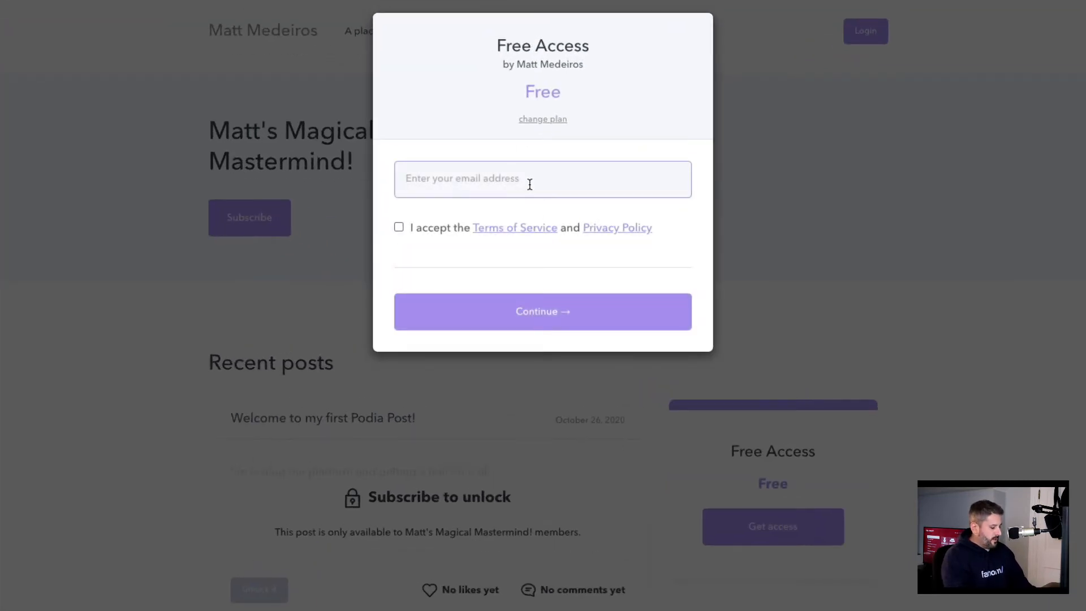
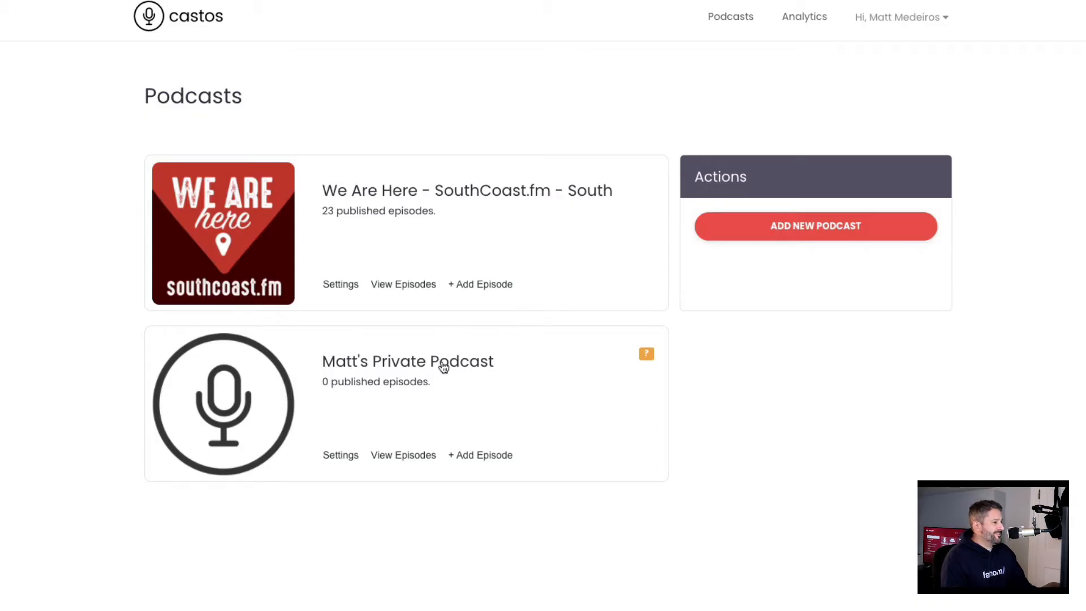
Show Matt's Private Podcast settings with its individual private subscribers list
click(403, 454)
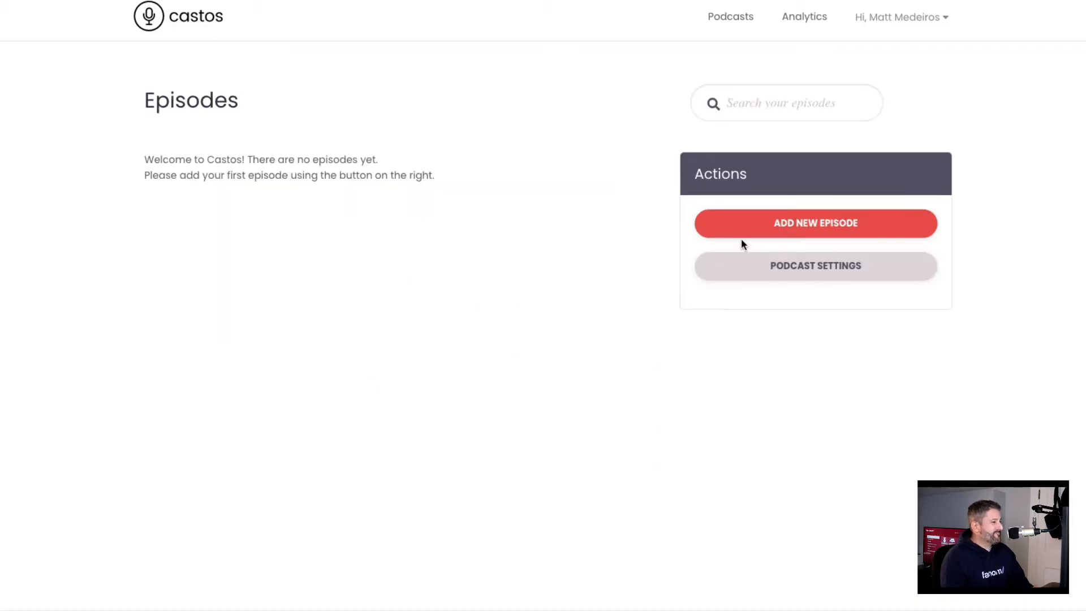
click(816, 265)
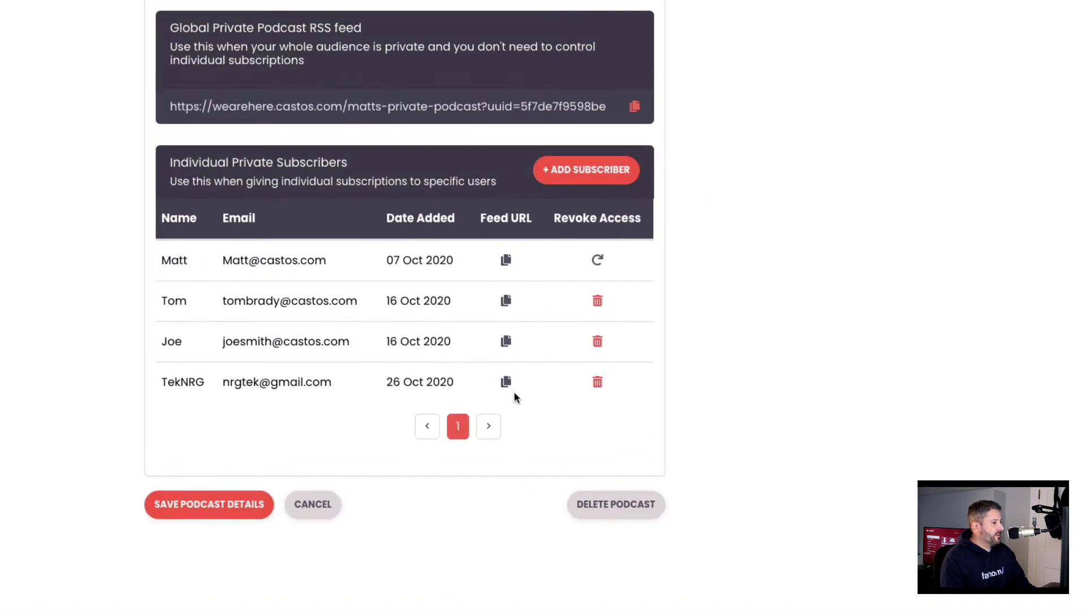
mouse_move(316, 1)
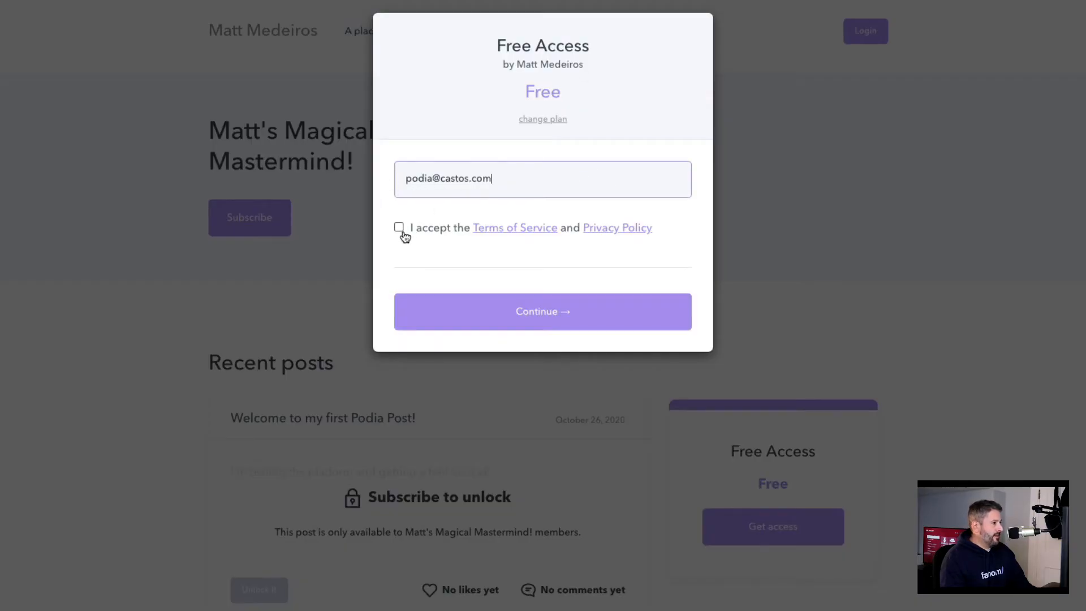
Accept the terms, join as Podia User with marketing emails agreed, reaching the thank-you page
click(398, 227)
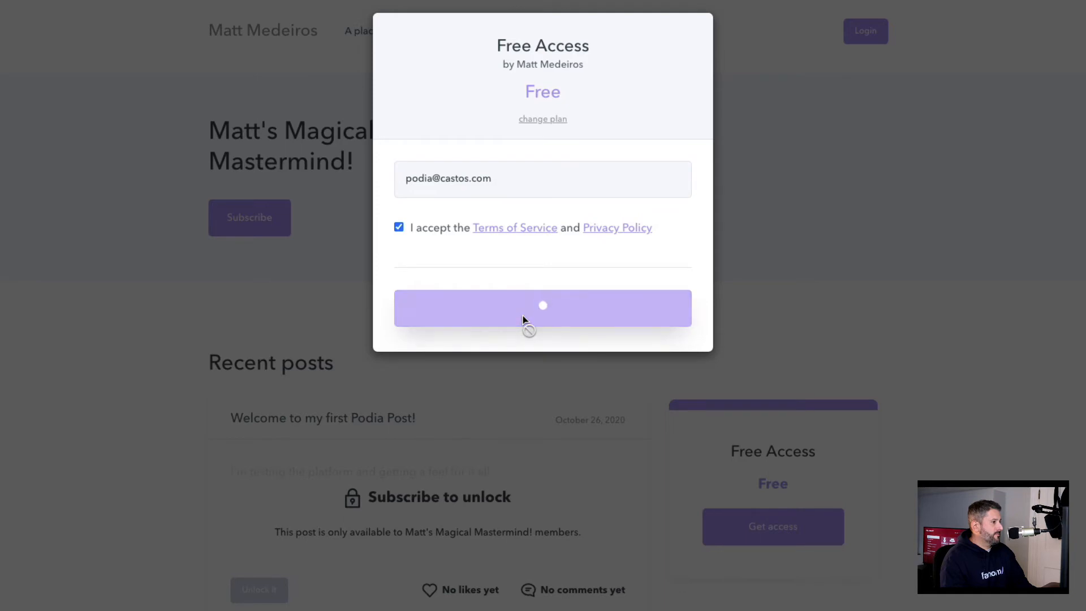
click(542, 308)
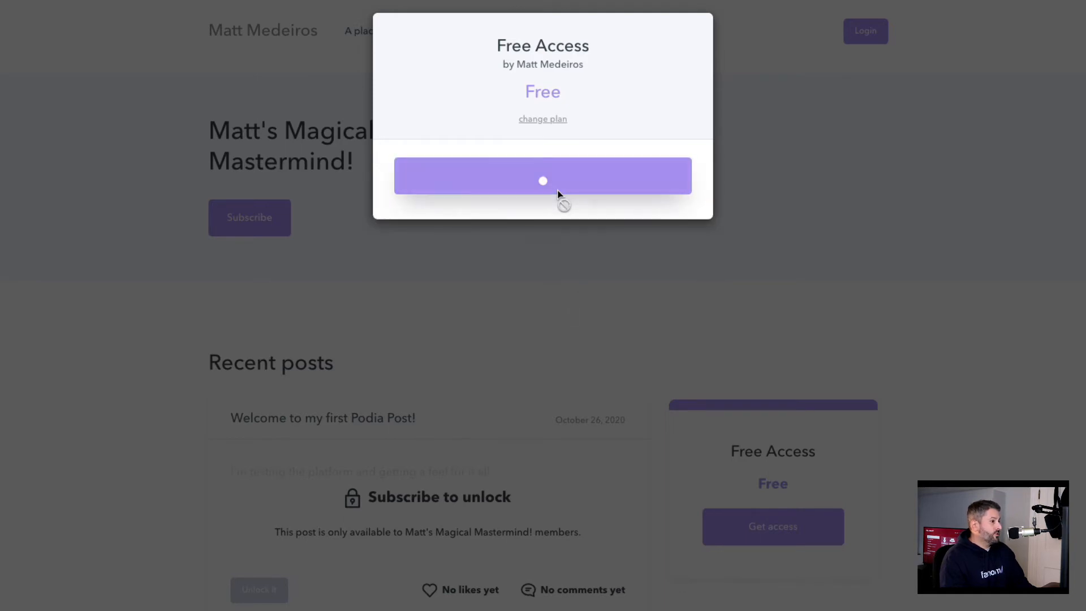
click(542, 176)
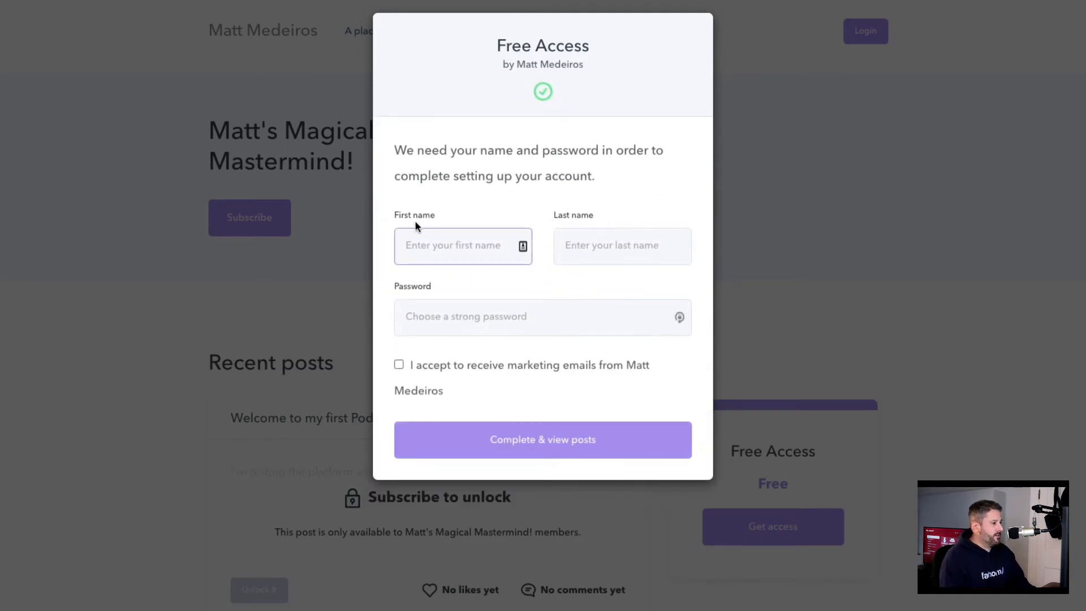
text(Podia)
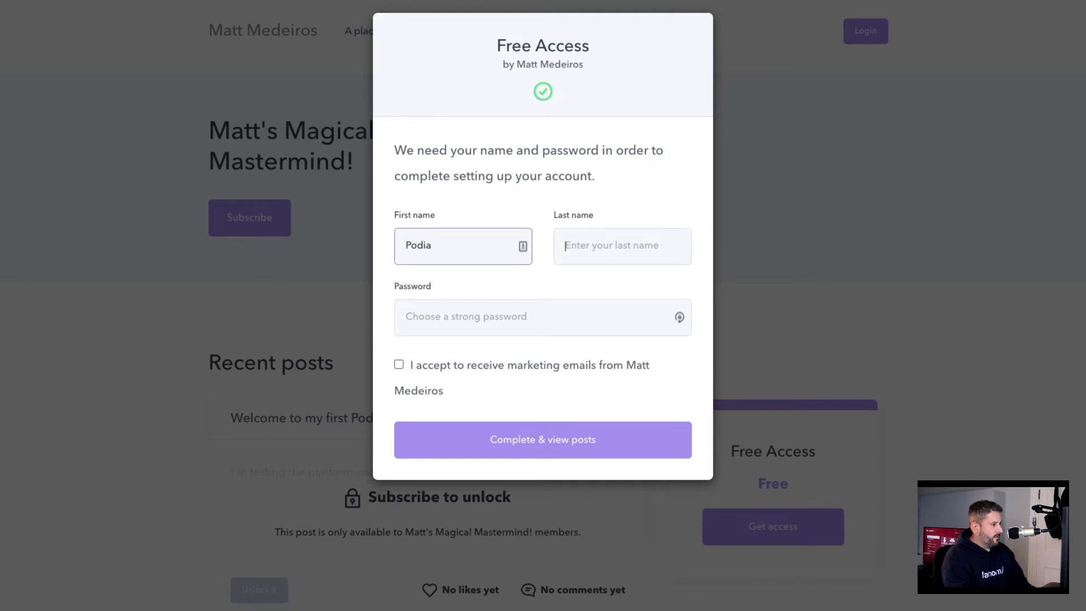
text(User)
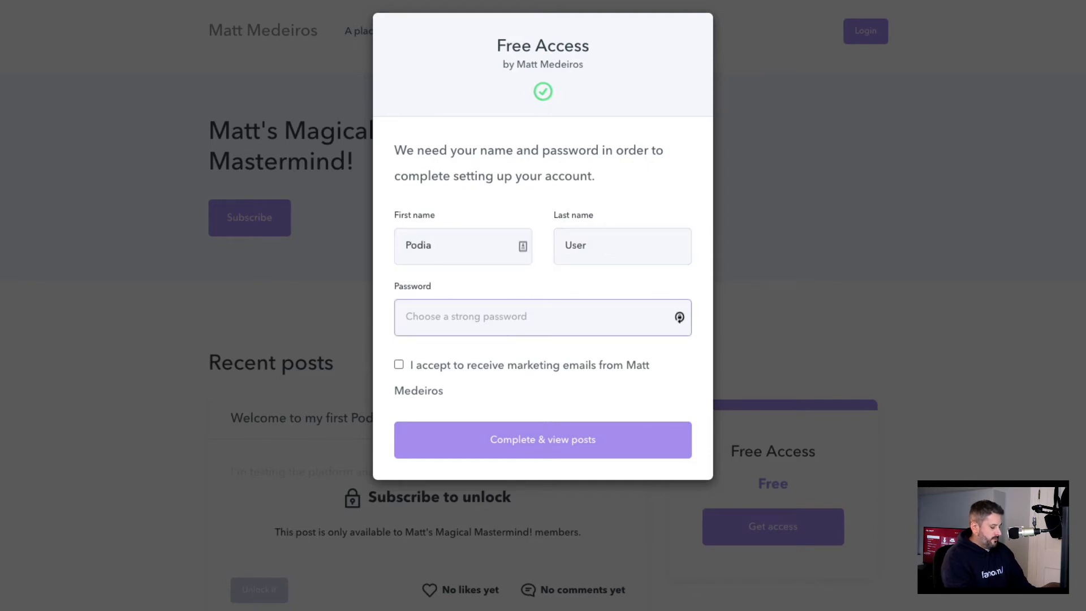
click(399, 365)
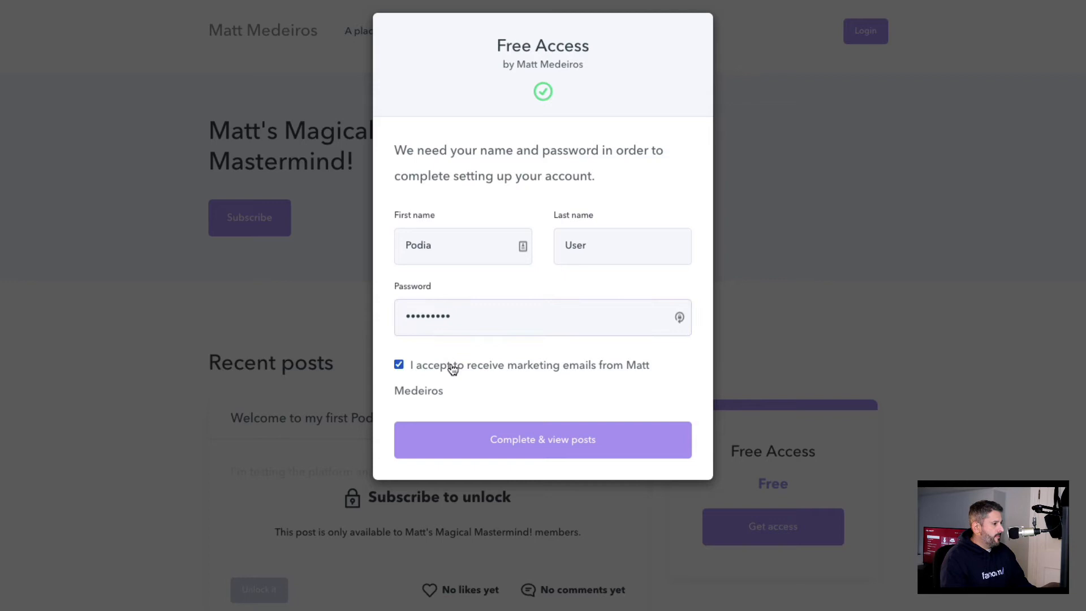
mouse_move(541, 436)
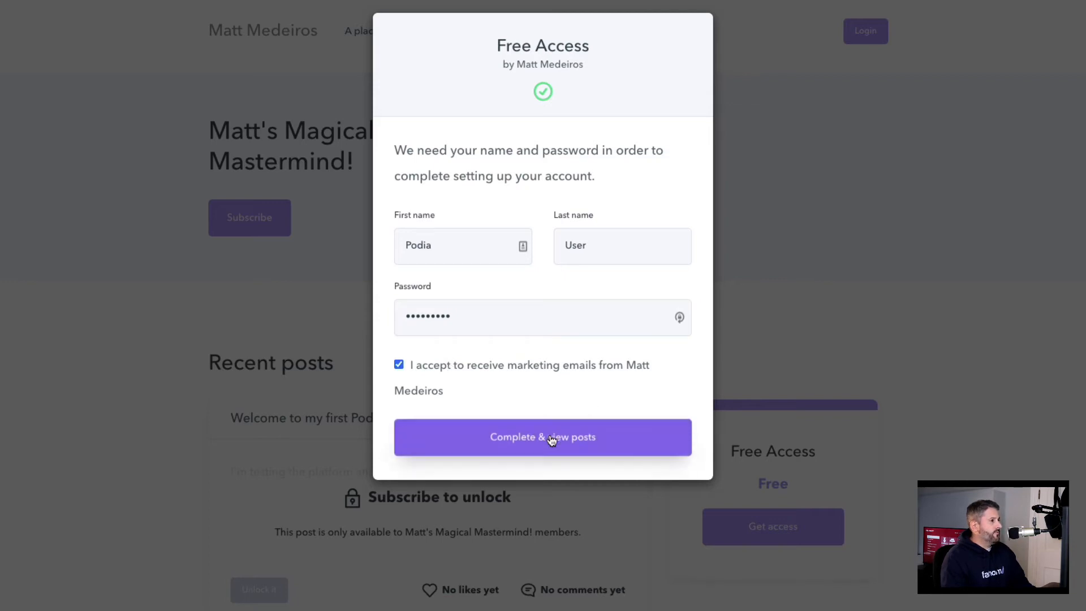
click(542, 436)
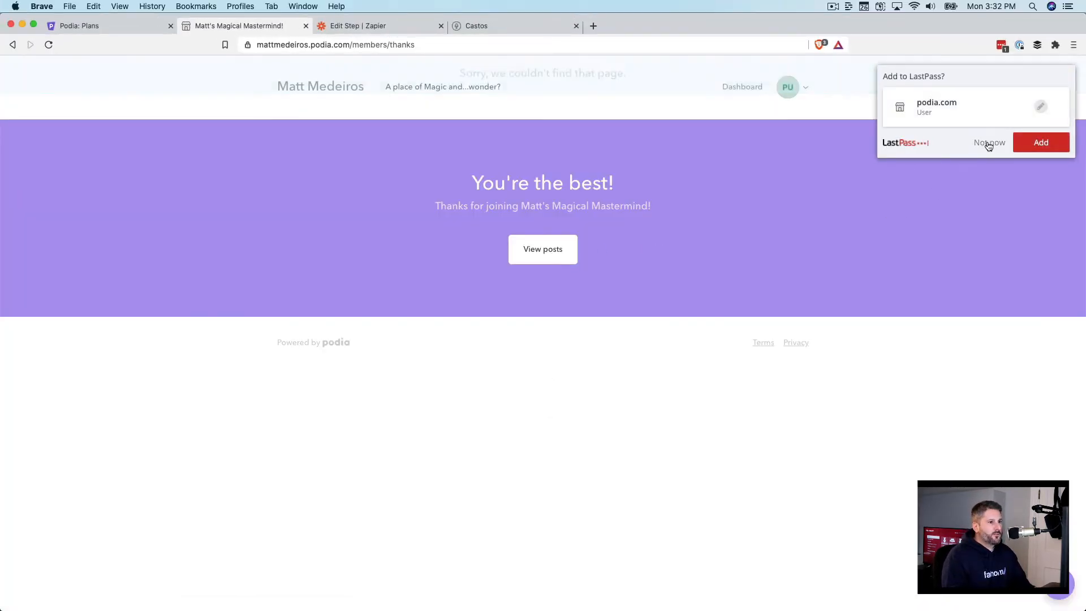
Dismiss the save-password offer and view the membership's posts listing 'Welcome to my first Podia Post!'
click(989, 142)
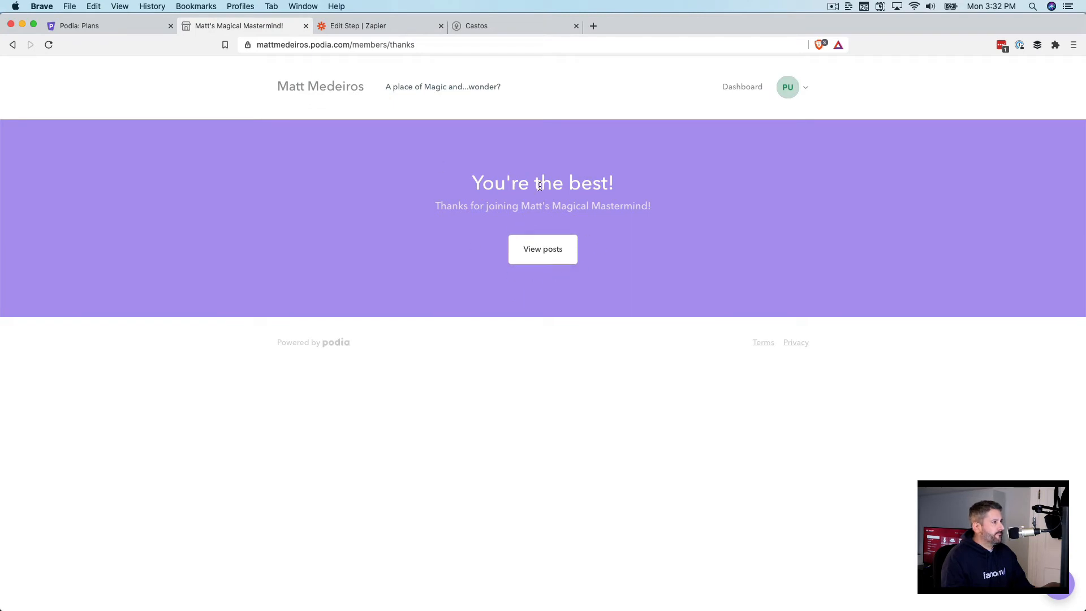
click(542, 249)
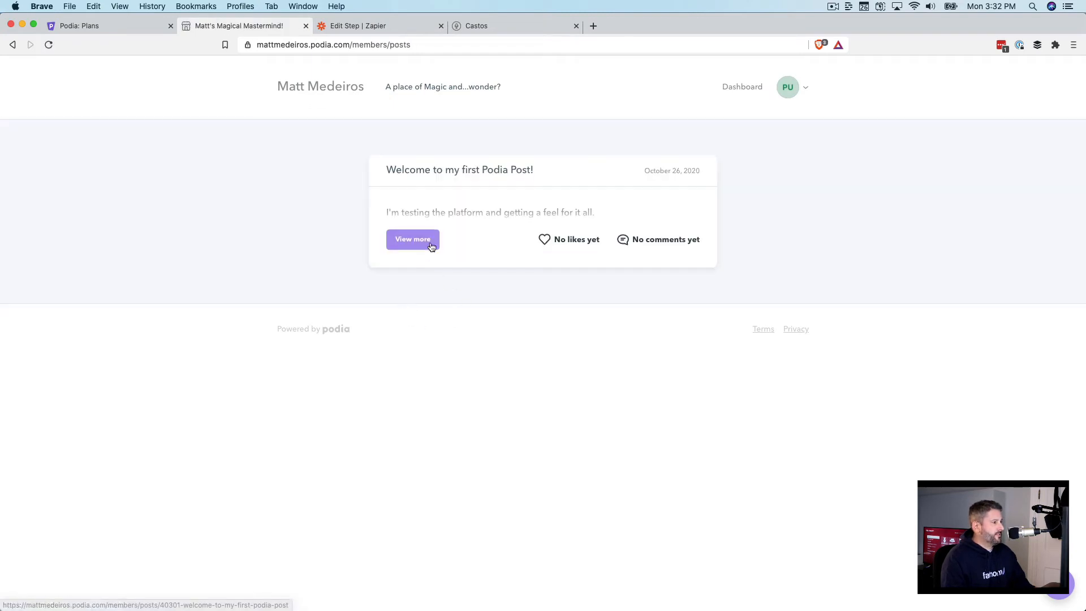
mouse_move(422, 194)
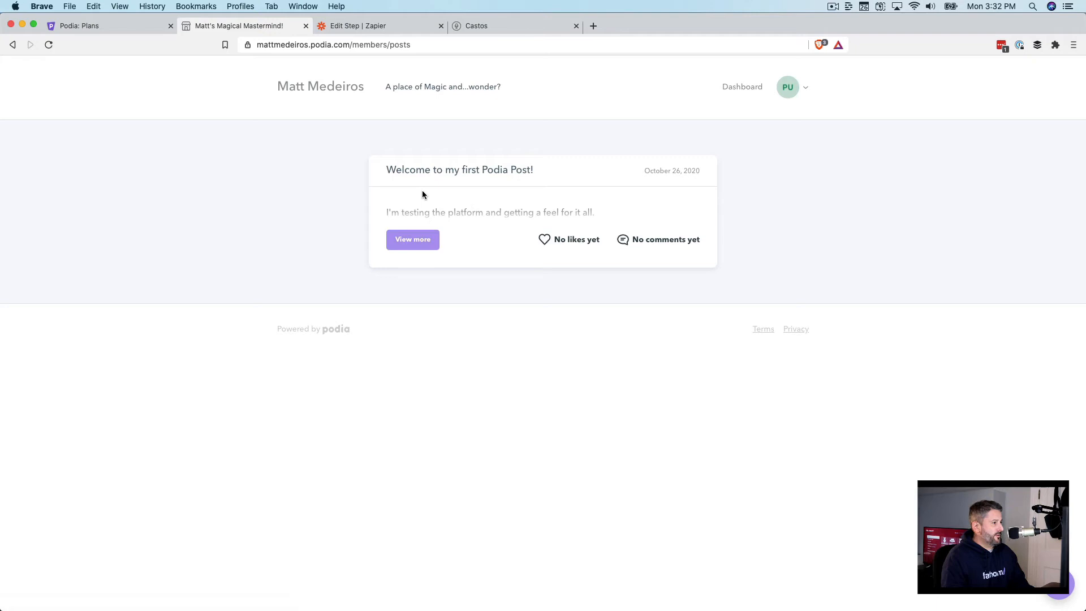
mouse_move(439, 199)
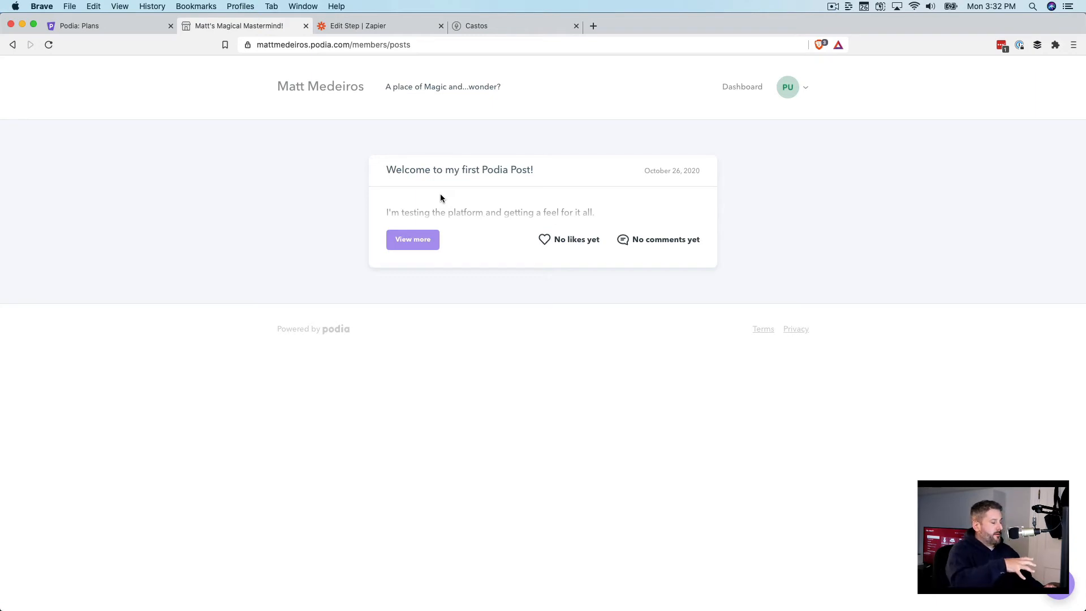
mouse_move(516, 56)
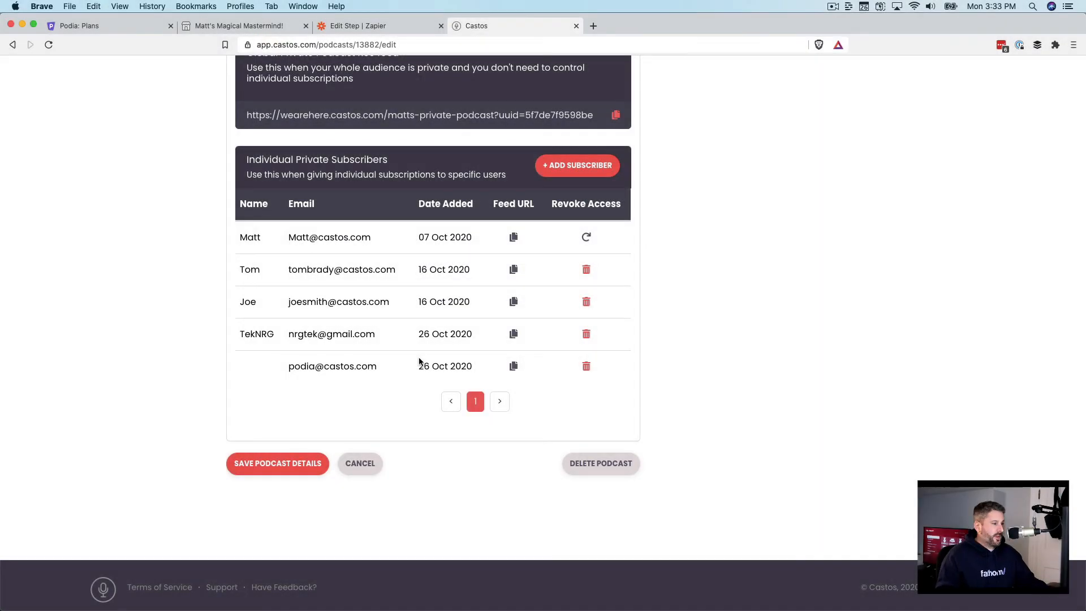
scroll(up, 3)
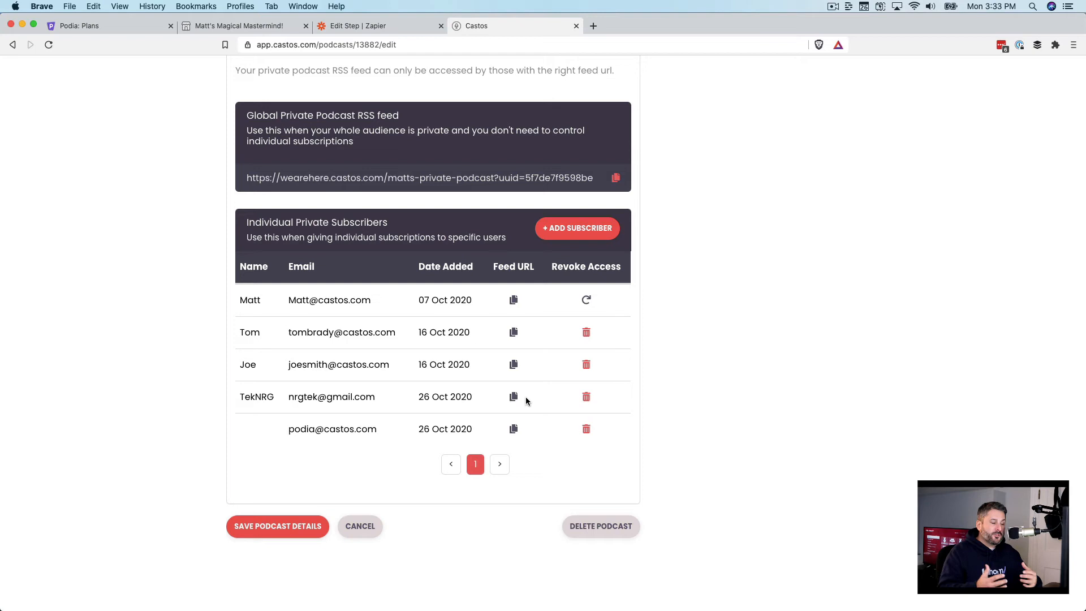
scroll(down, 3)
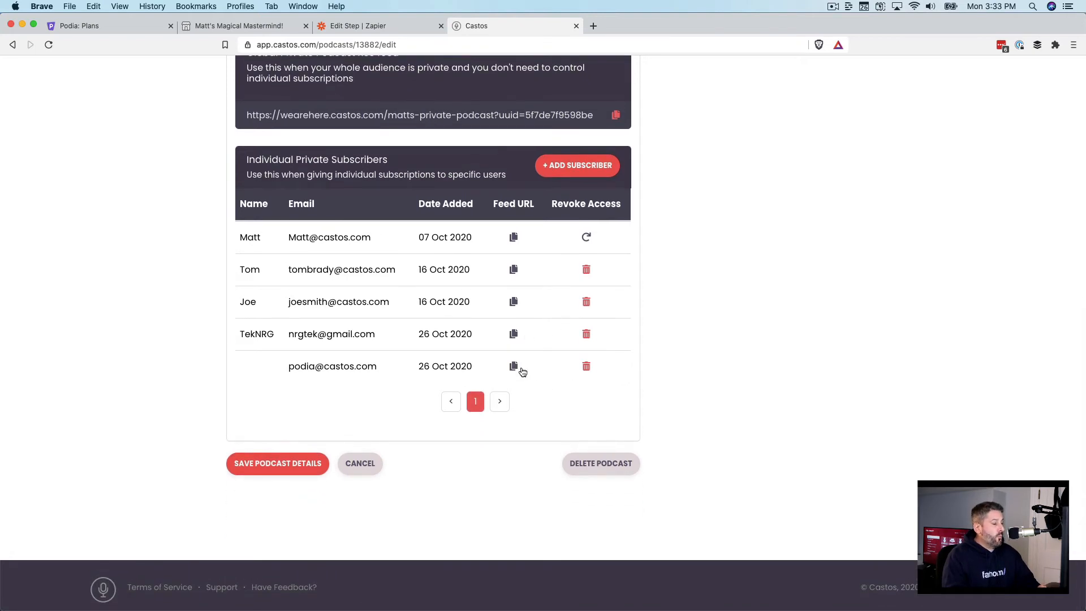
mouse_move(585, 368)
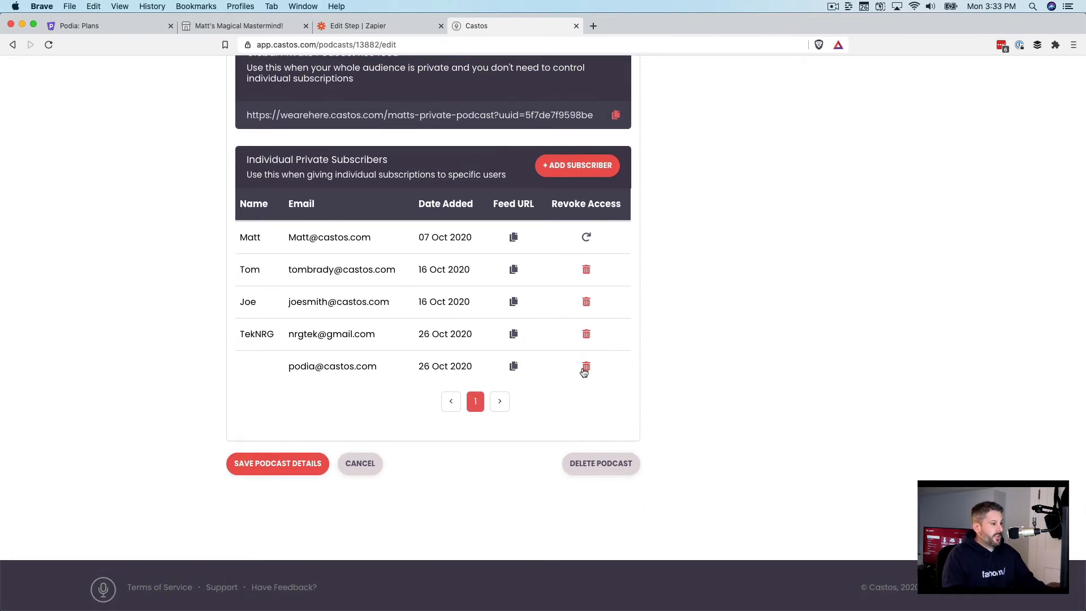
click(585, 366)
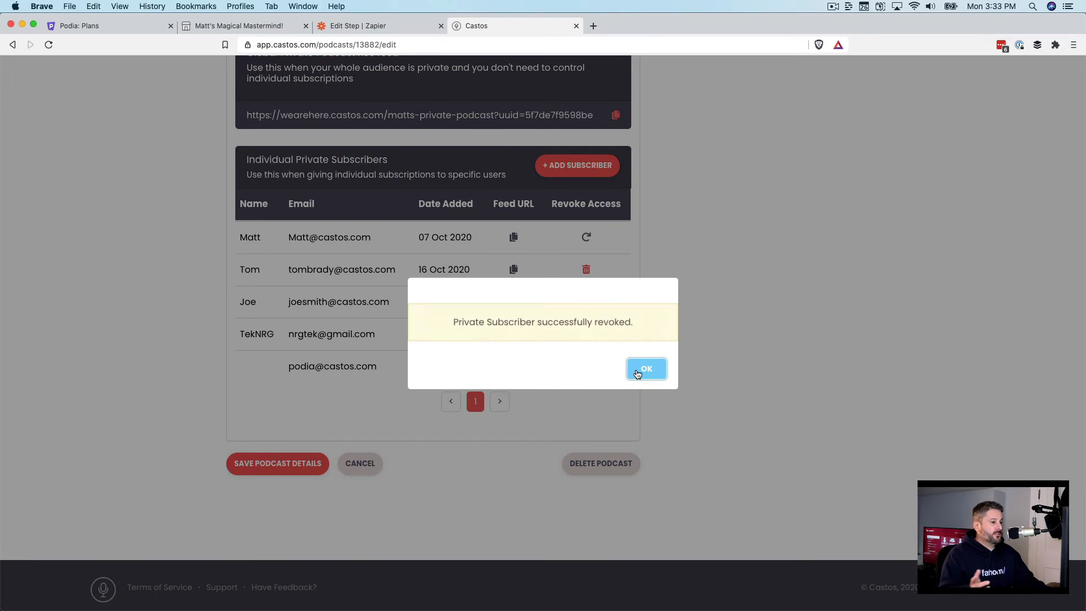
click(645, 367)
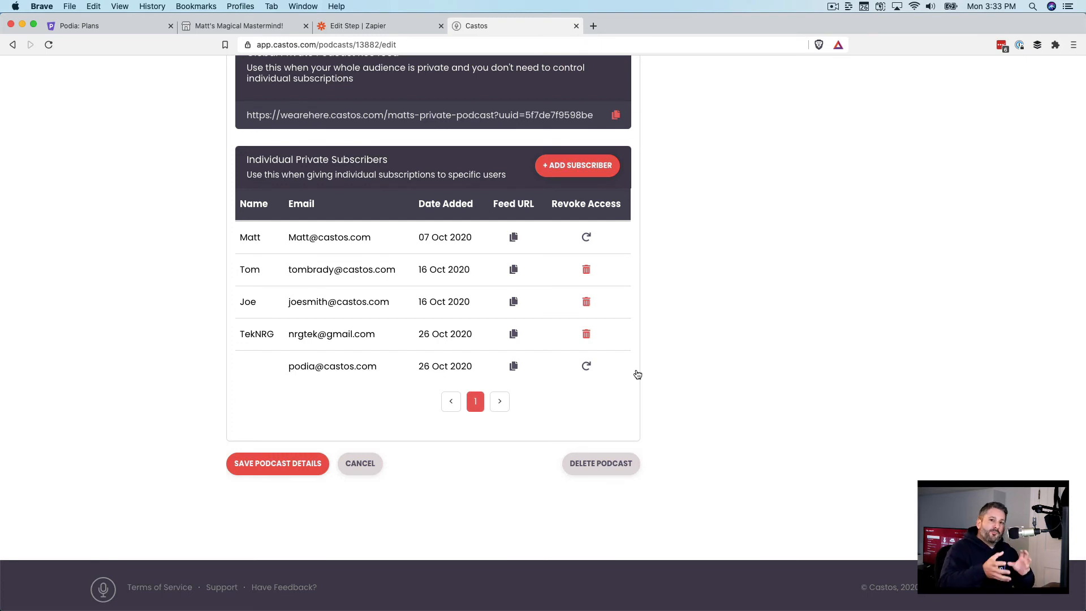
mouse_move(538, 428)
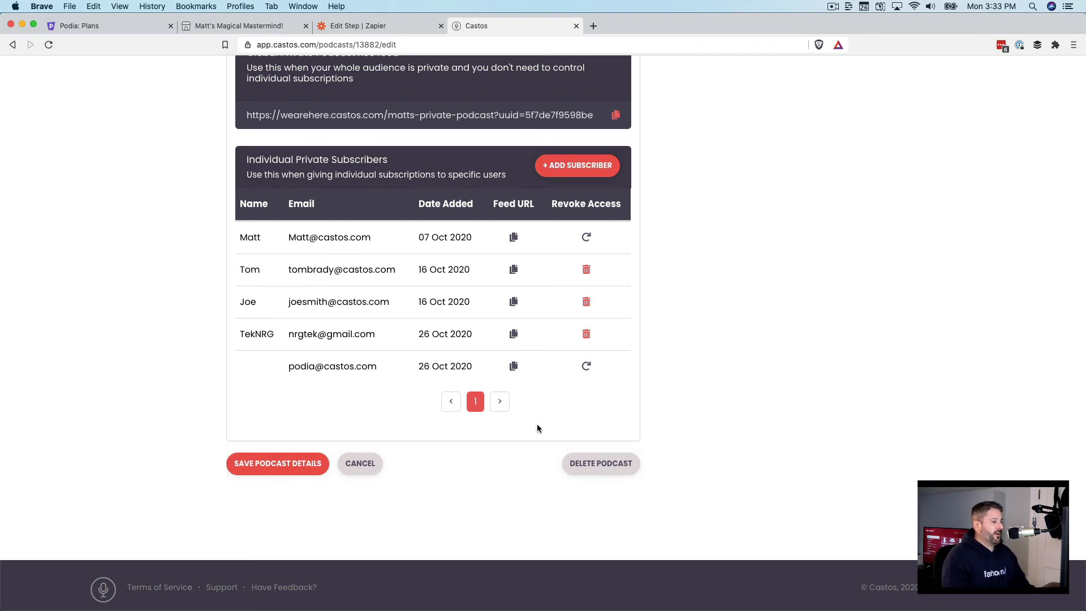
mouse_move(542, 283)
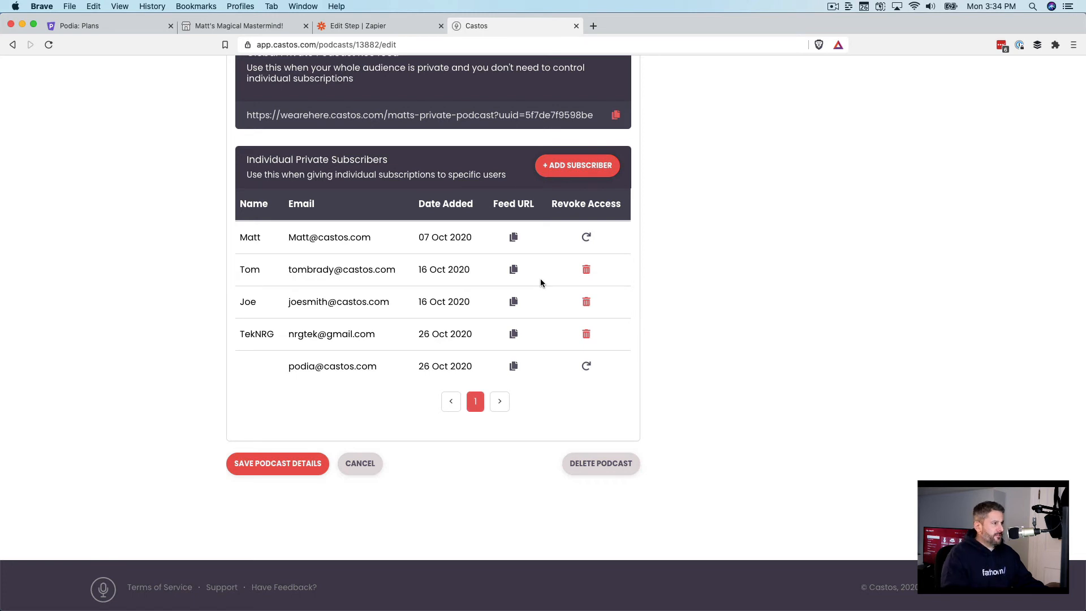
scroll(up, 3)
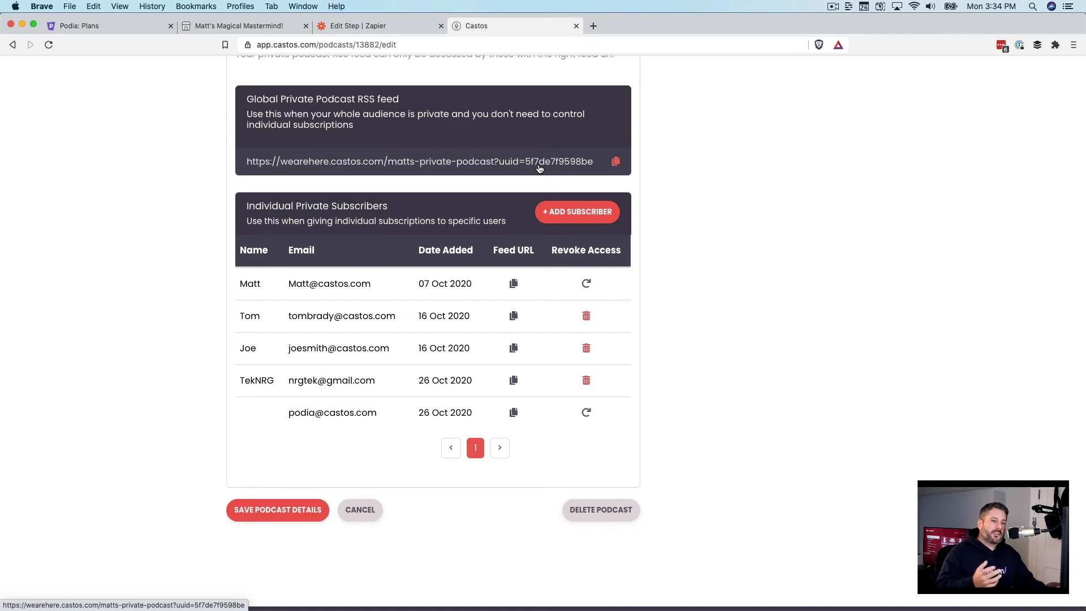
mouse_move(383, 346)
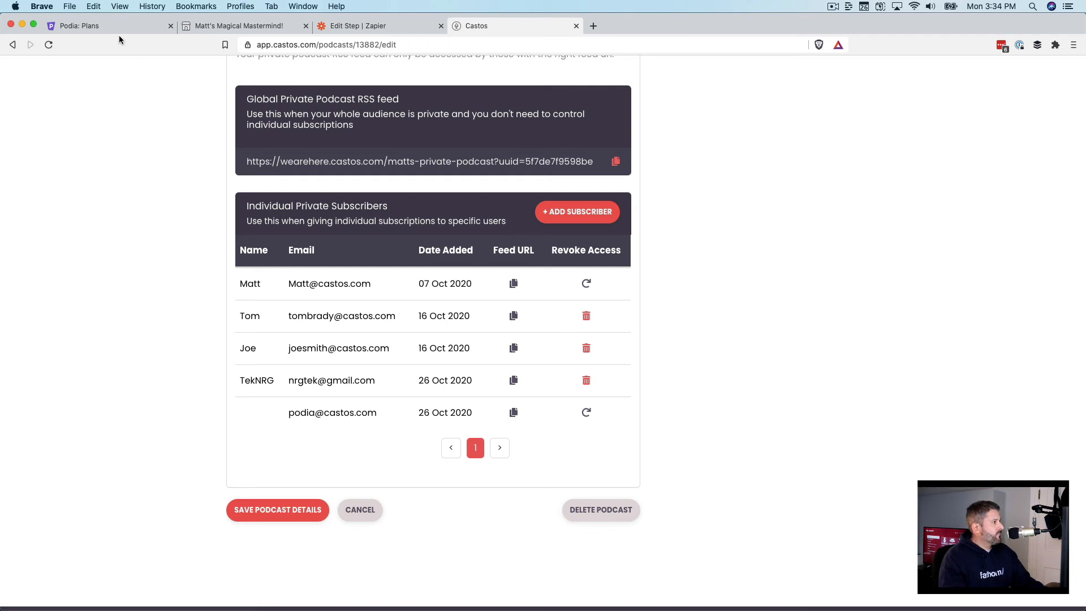
Switch to Podia and view the Mastermind membership's posts overview showing two active members
click(78, 26)
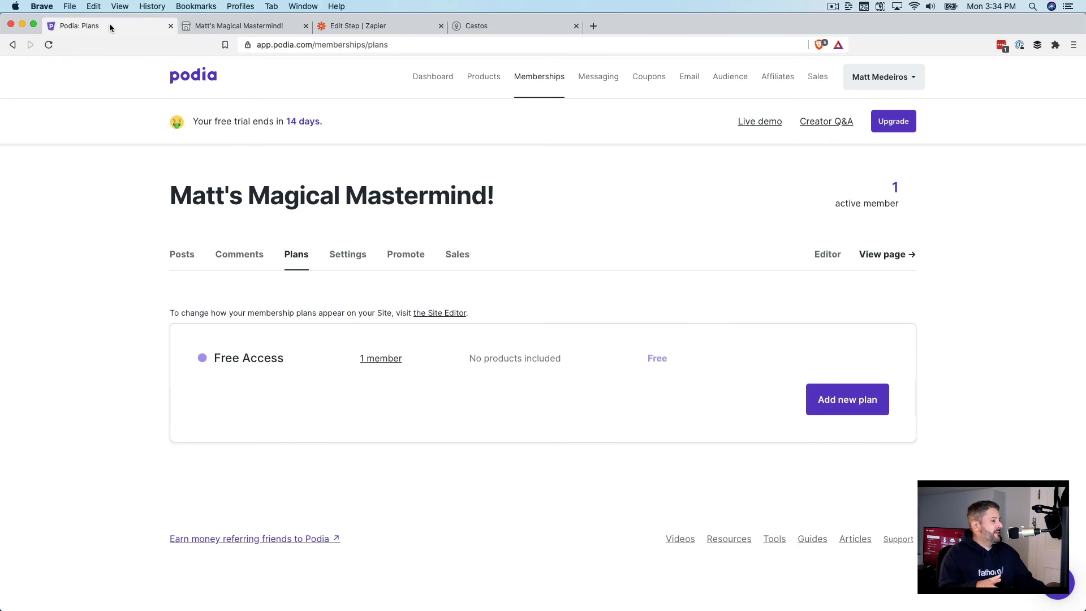
mouse_move(4, 86)
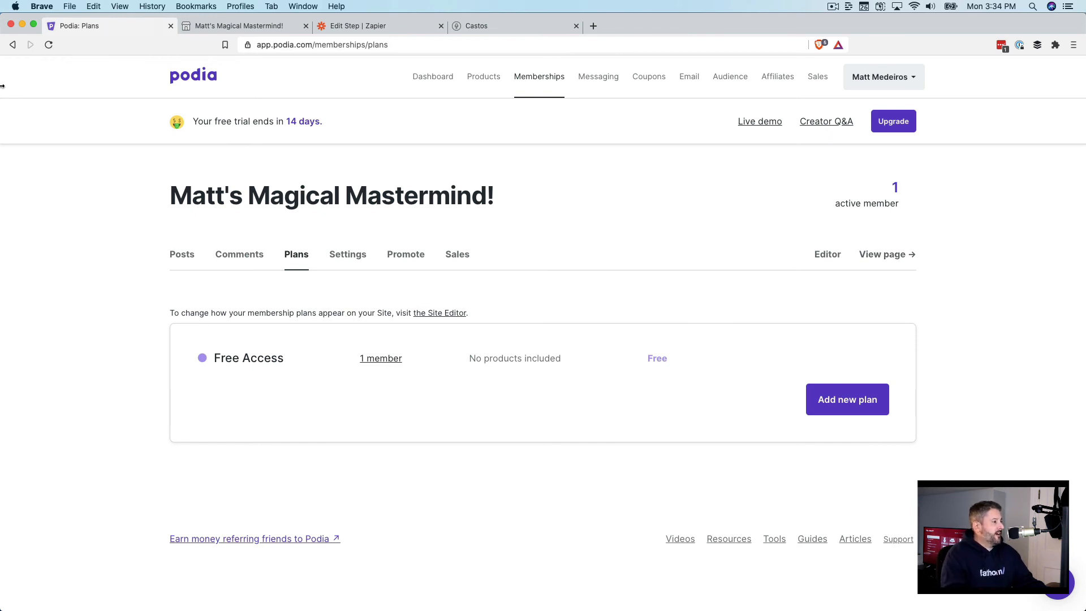
click(181, 255)
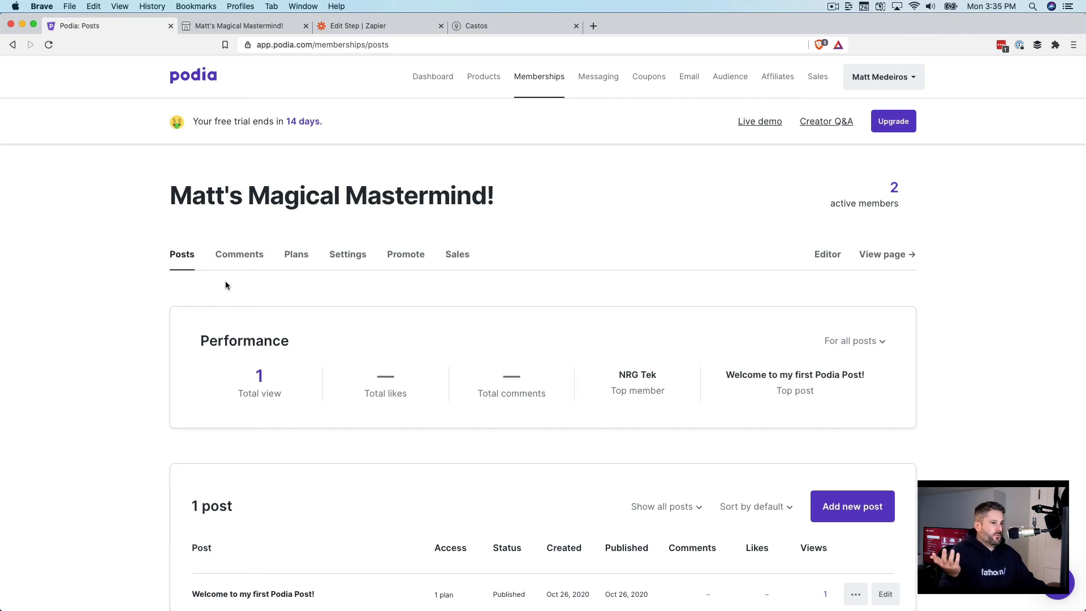
mouse_move(689, 261)
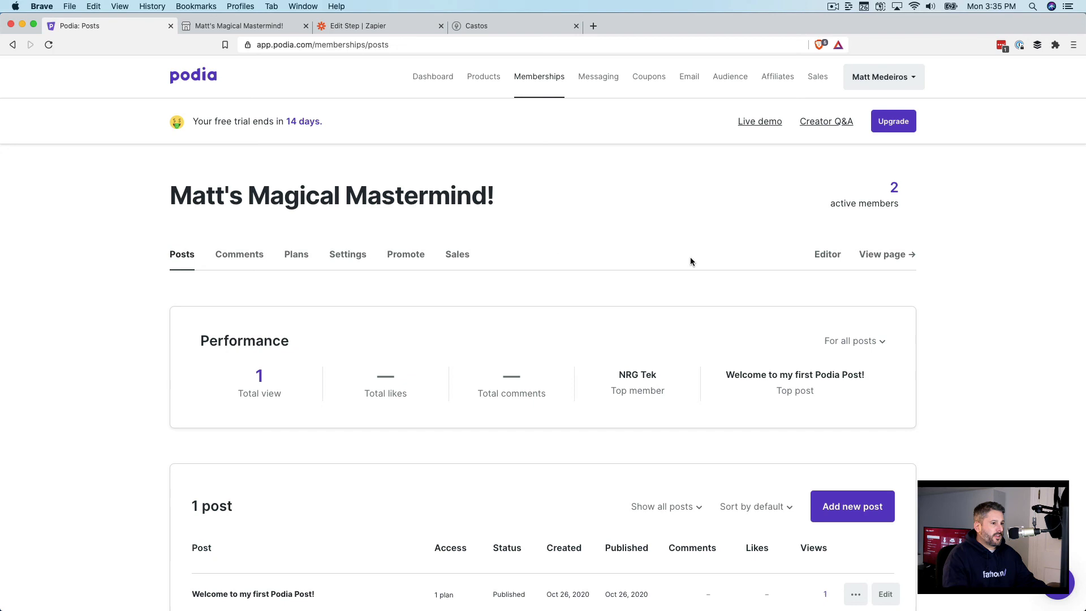
Review the membership page's header section settings in the site editor, then return to the section list
click(827, 255)
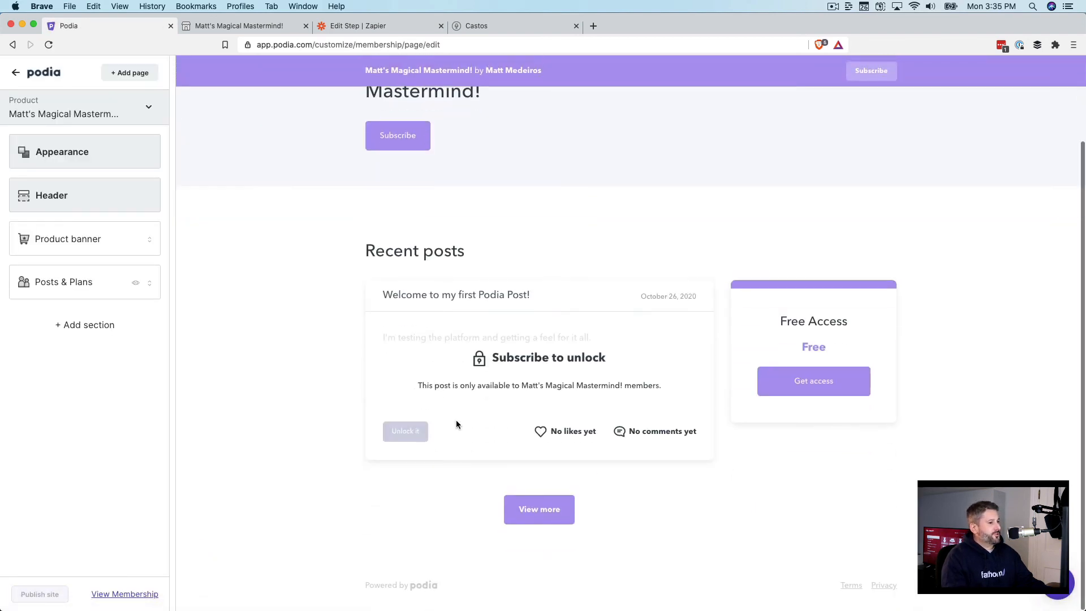
scroll(up, 3)
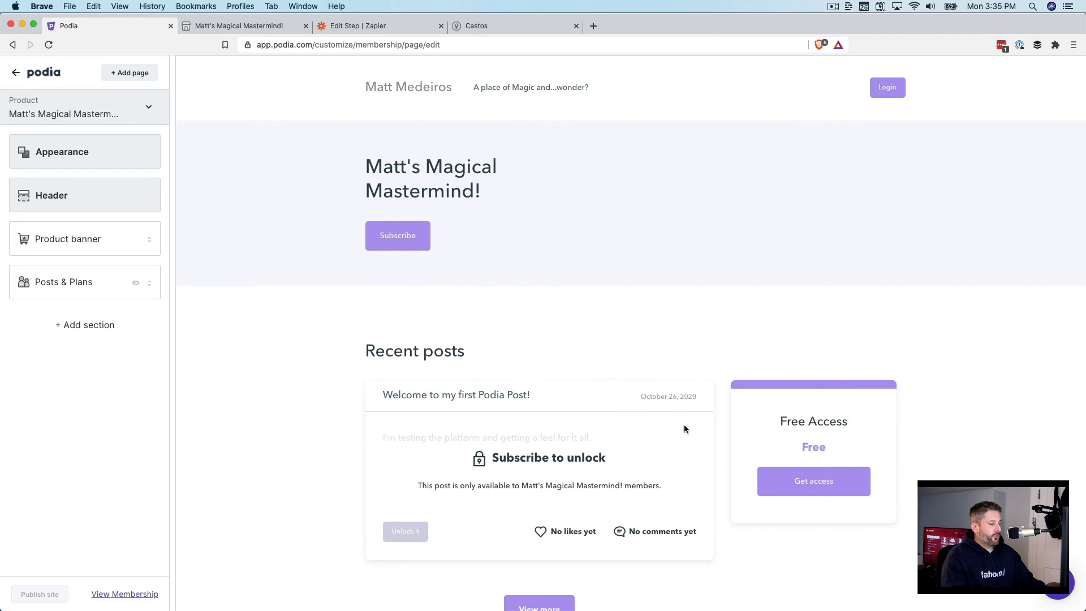
mouse_move(179, 215)
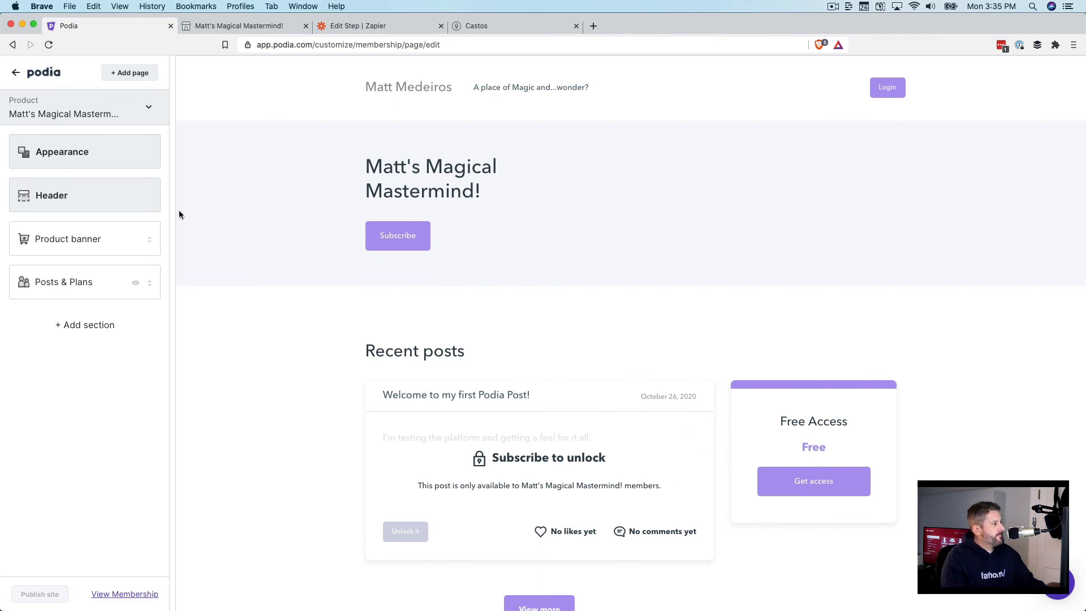
mouse_move(104, 244)
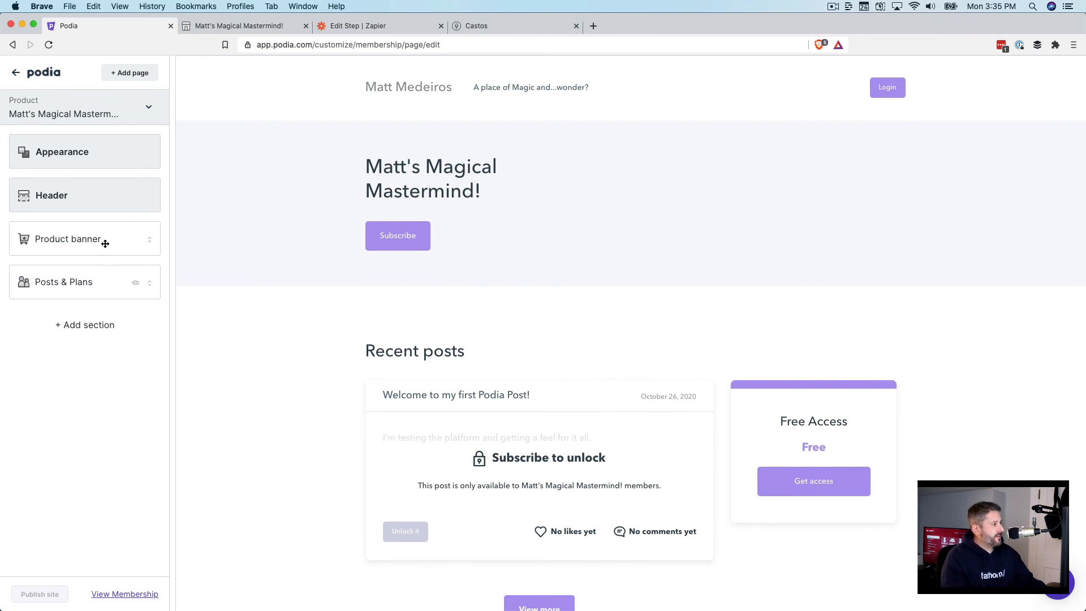
mouse_move(88, 194)
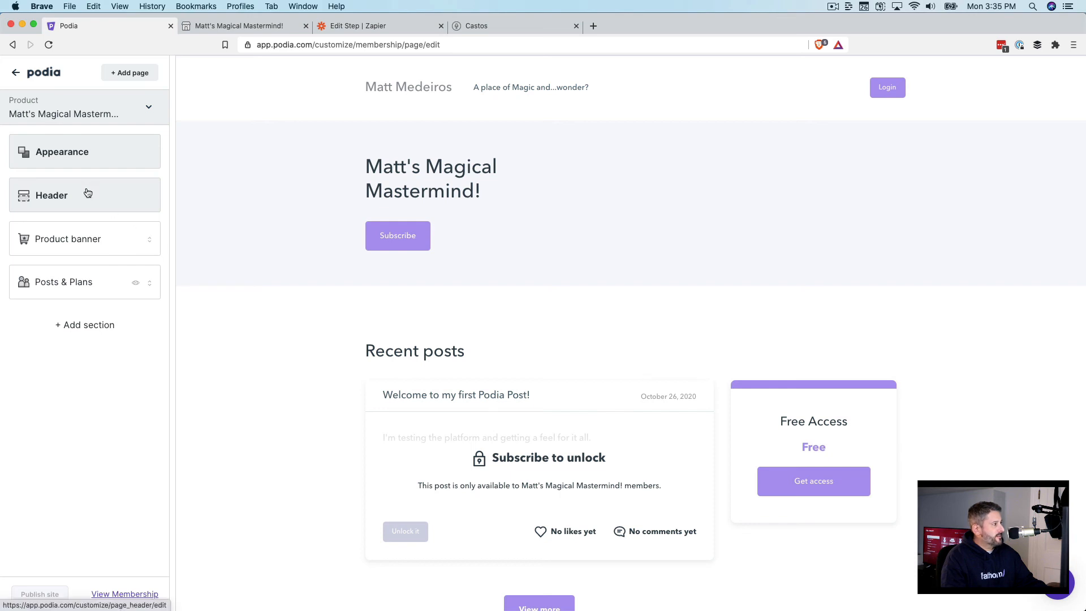
click(51, 195)
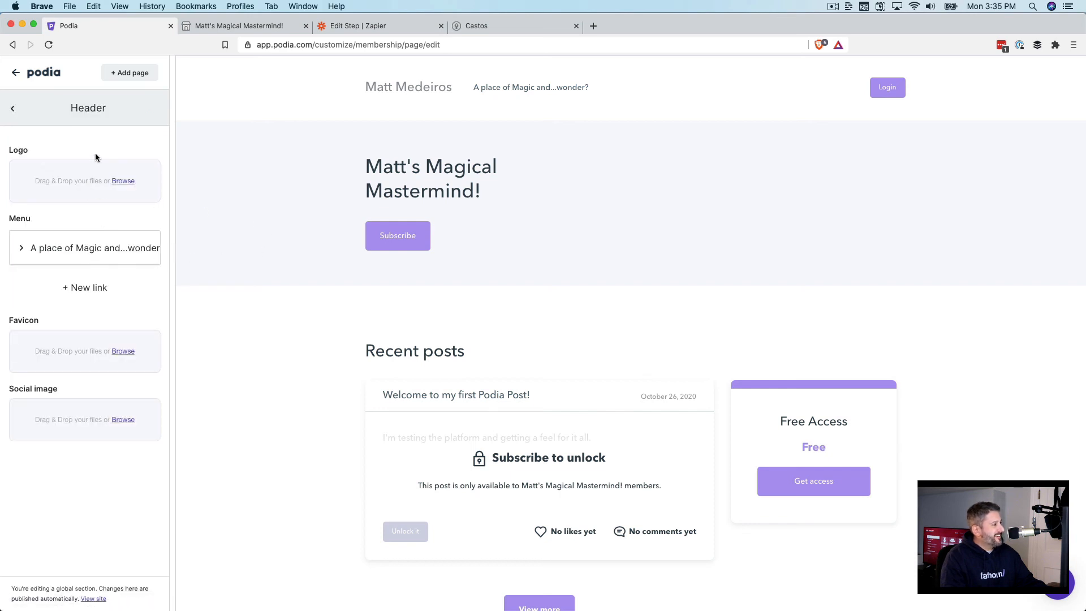
mouse_move(117, 342)
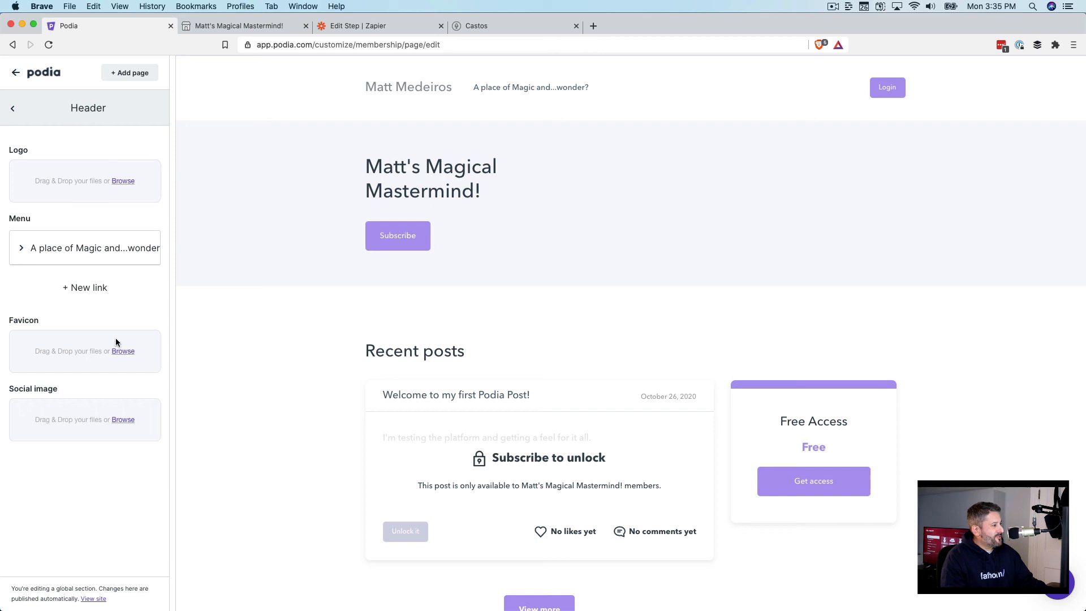
click(12, 107)
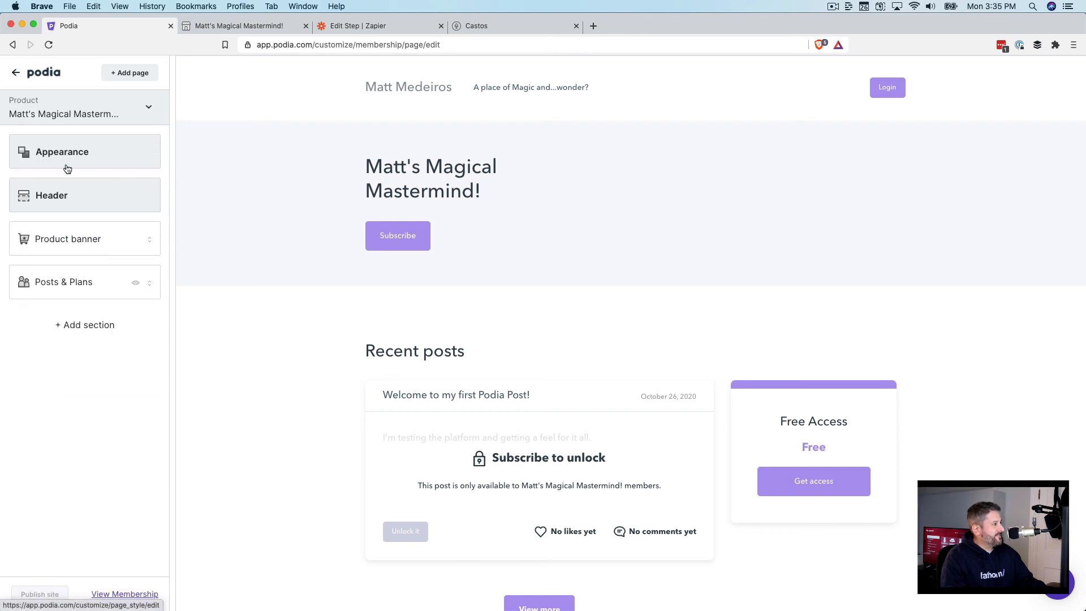
Set the site's brand colour to red #ec2727 in the appearance settings
click(61, 152)
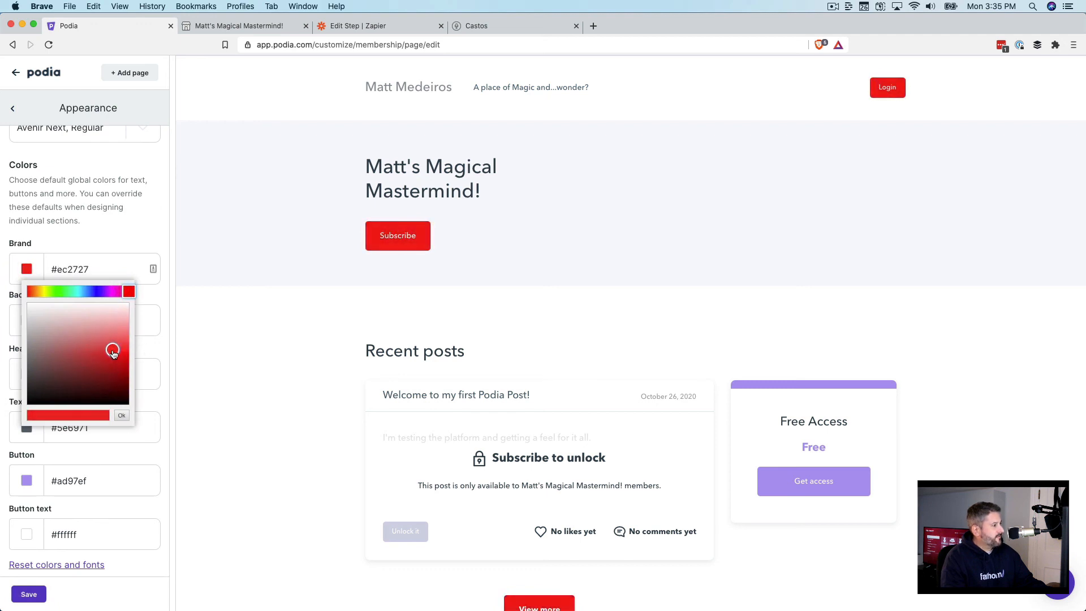
mouse_move(320, 359)
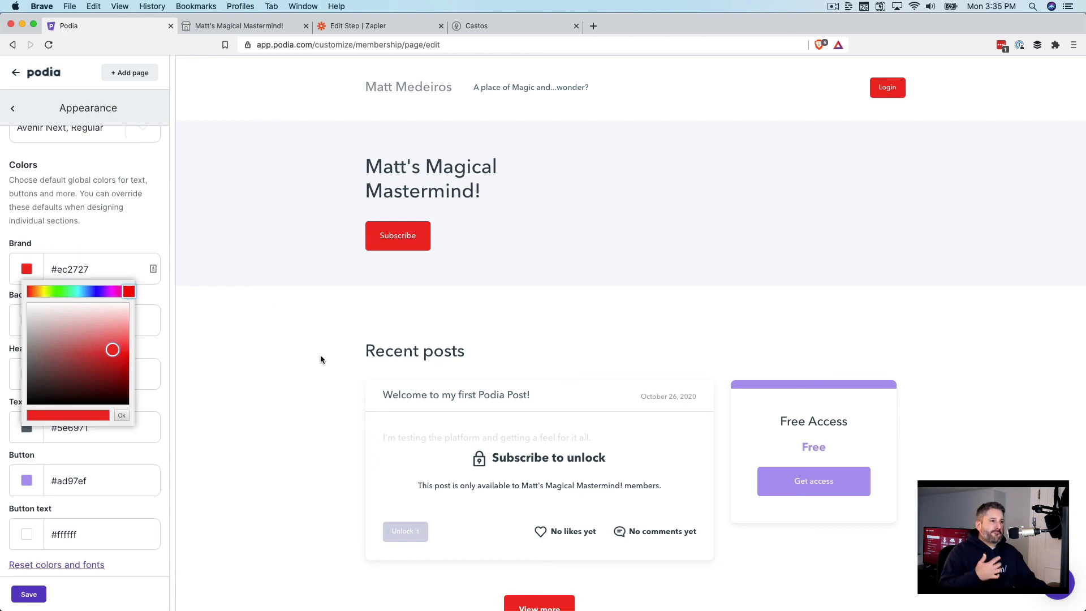